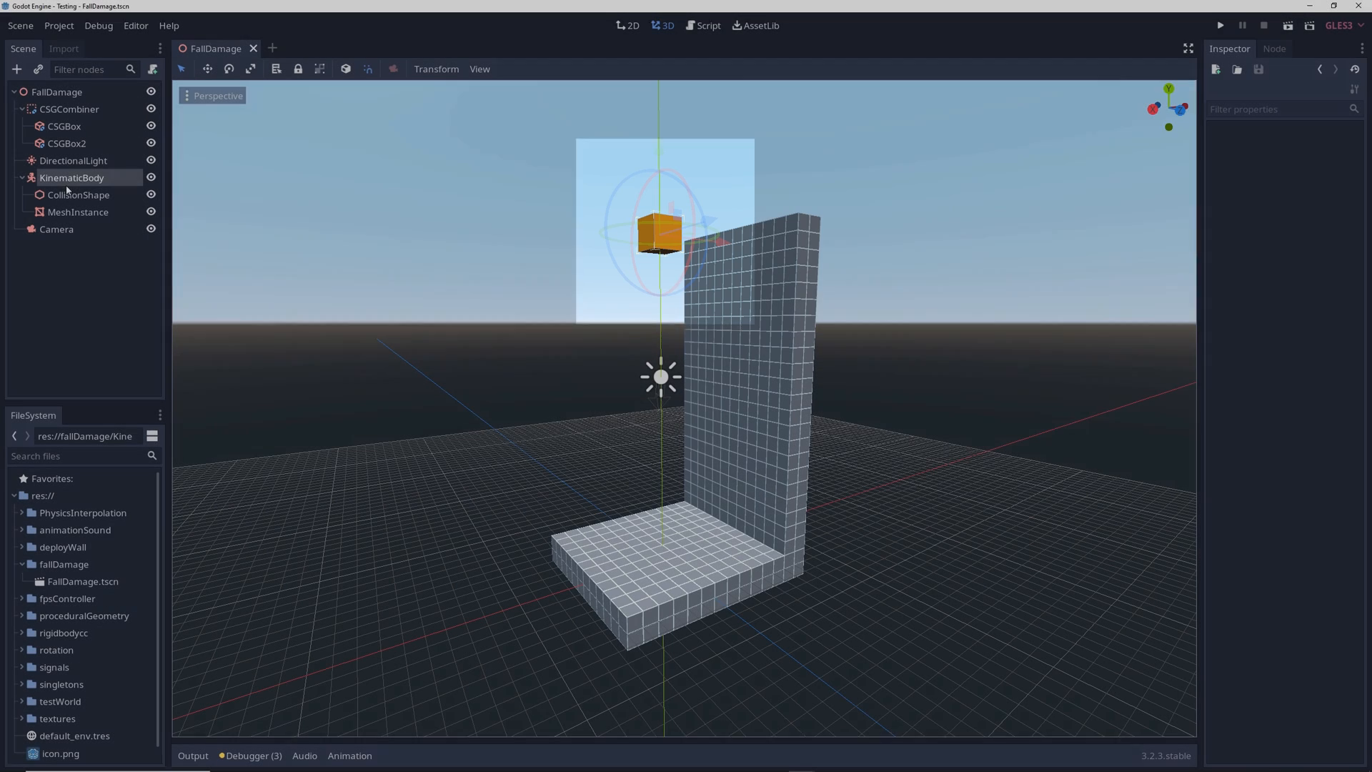
Select the KinematicBody node and begin attaching a new script to it.
left_click(71, 178)
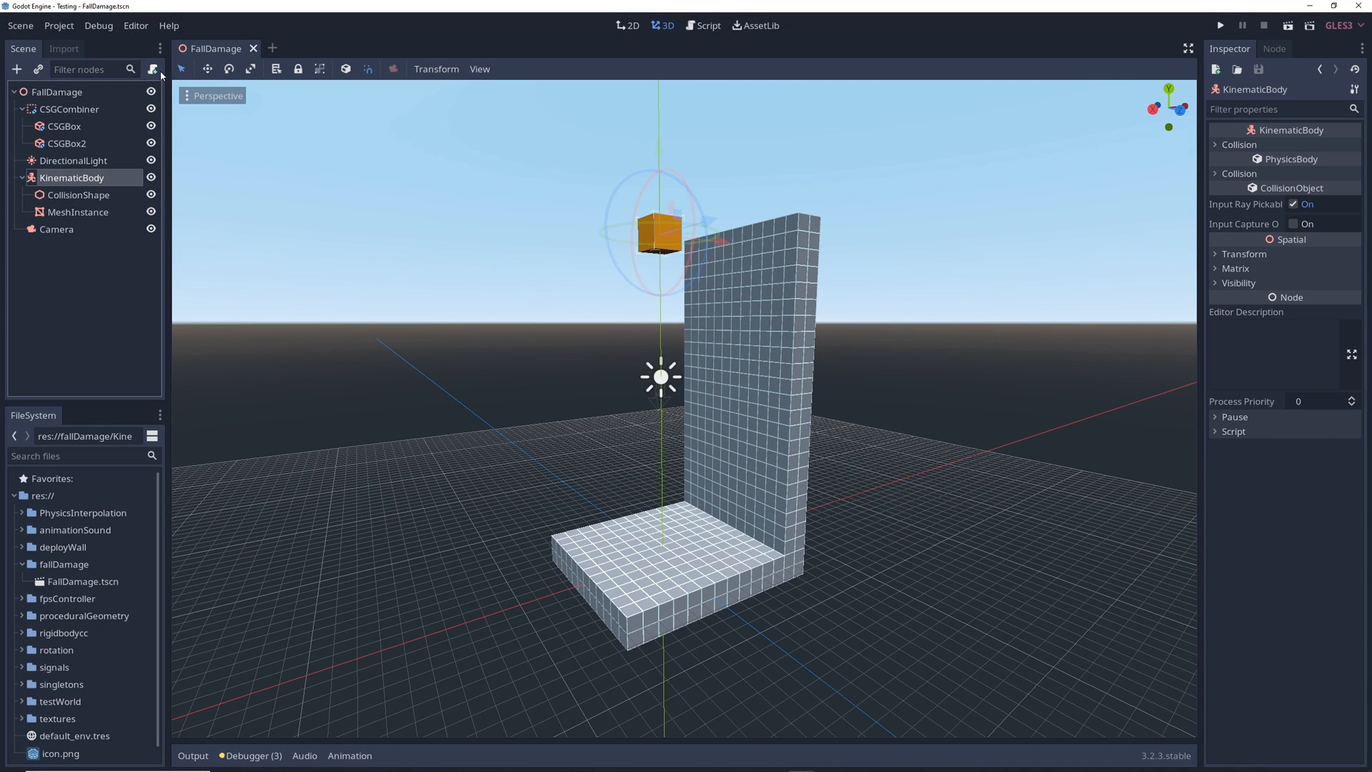
left_click(157, 70)
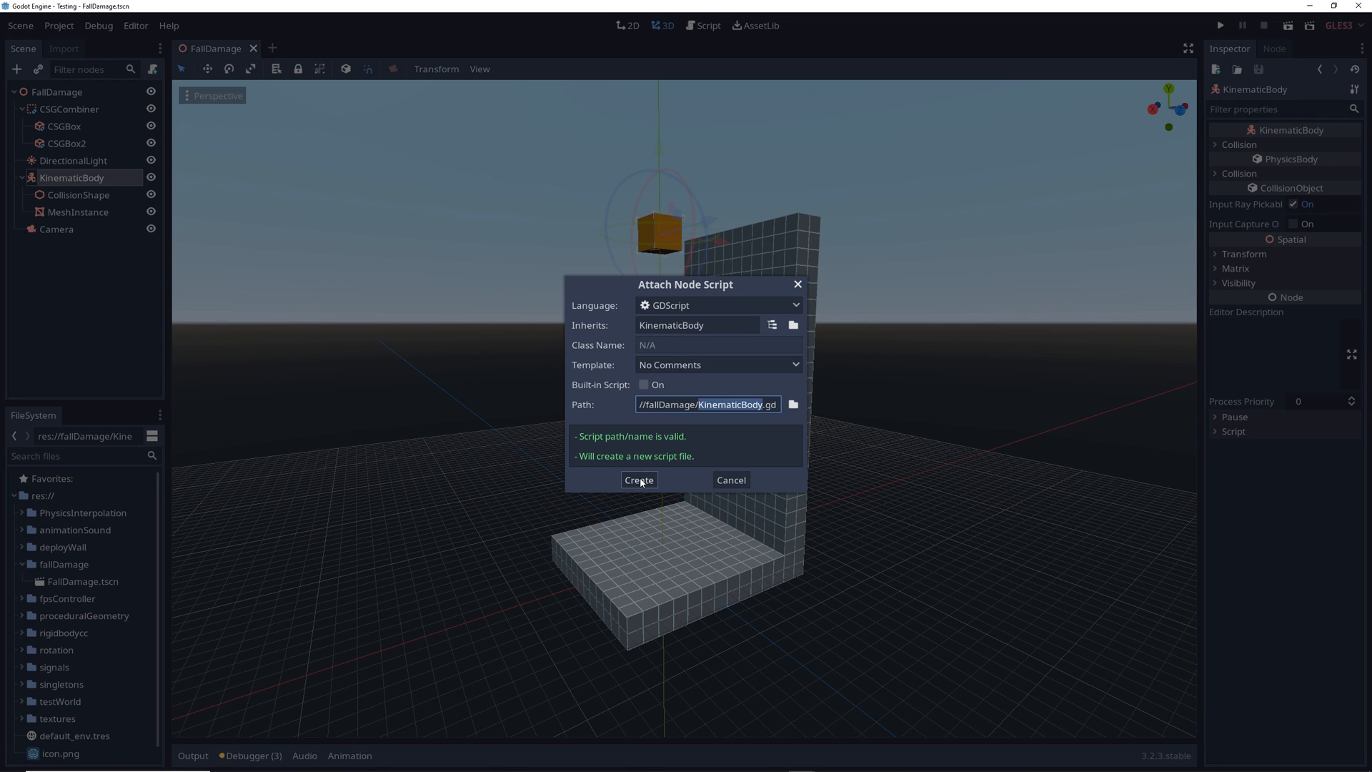
Create KinematicBody.gd and declare gravity = 20 and gravity_vec = Vector3().
left_click(638, 480)
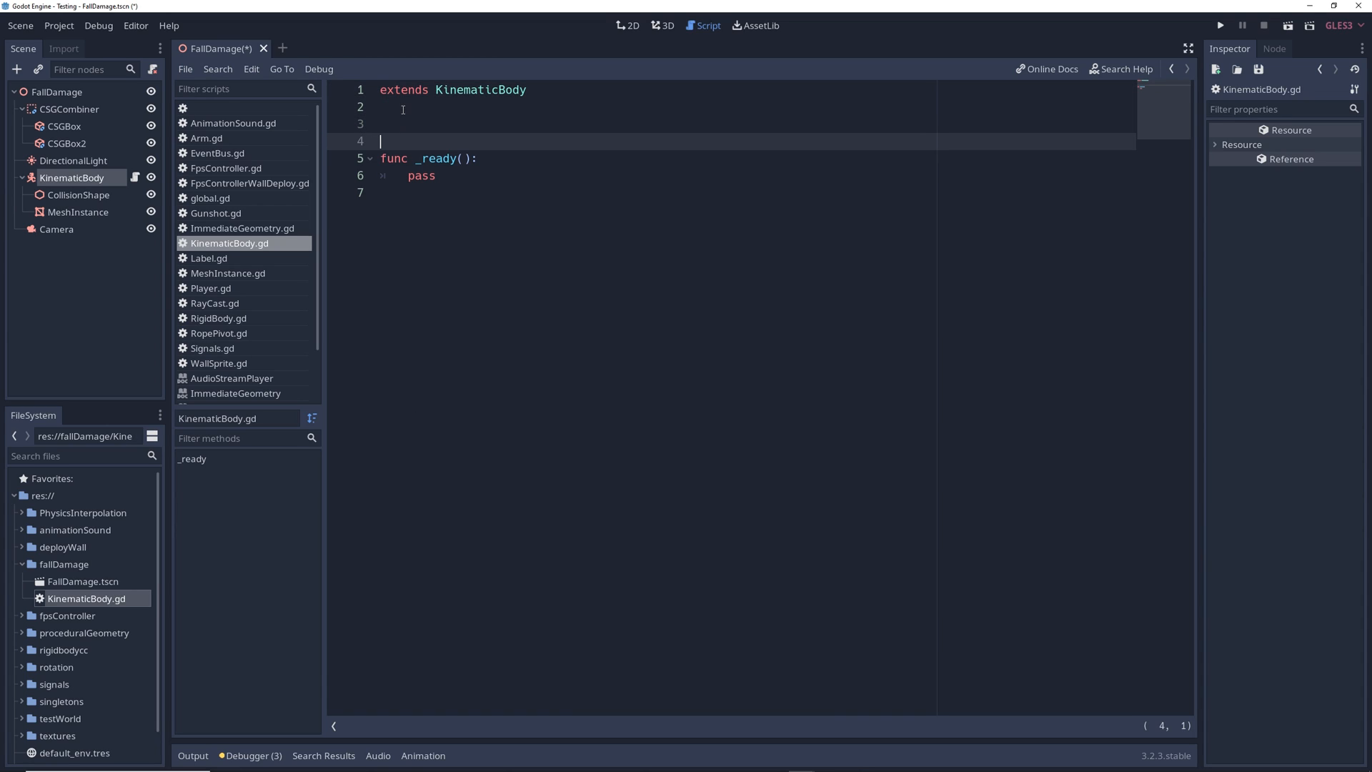
type("var gravity = 20")
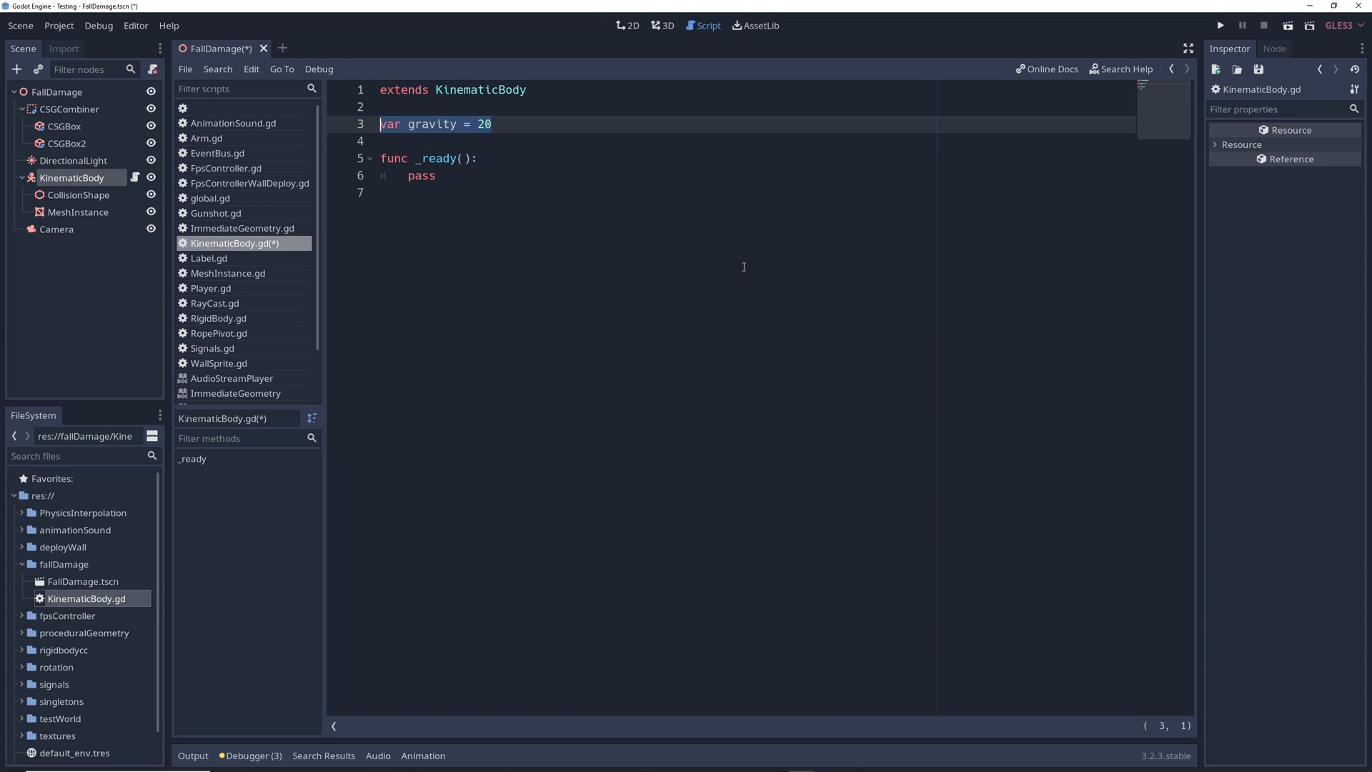
type("var gravity_vec = Vector3()")
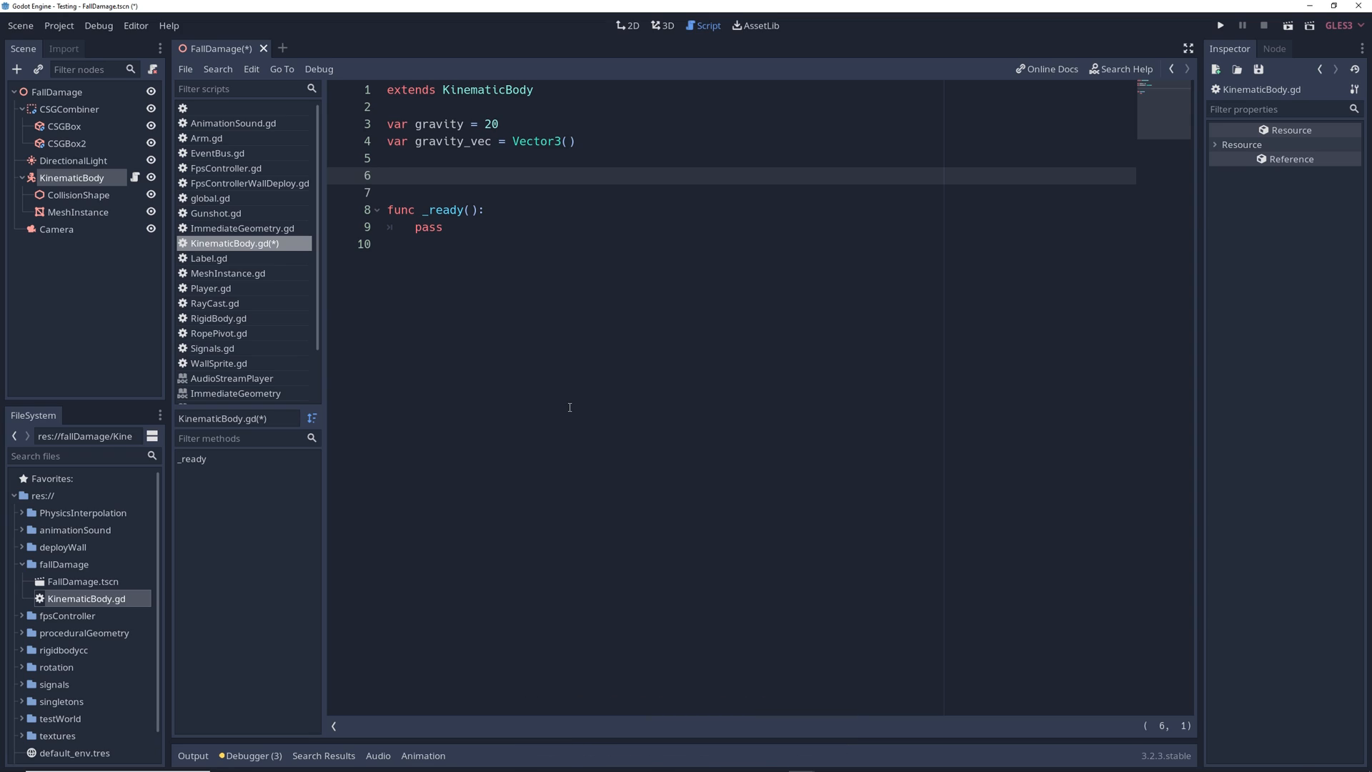
Declare the GROUND_STATE enum, player_state = GROUNDED, and start _physics_process(delta).
type("enum GROUND_STATE {")
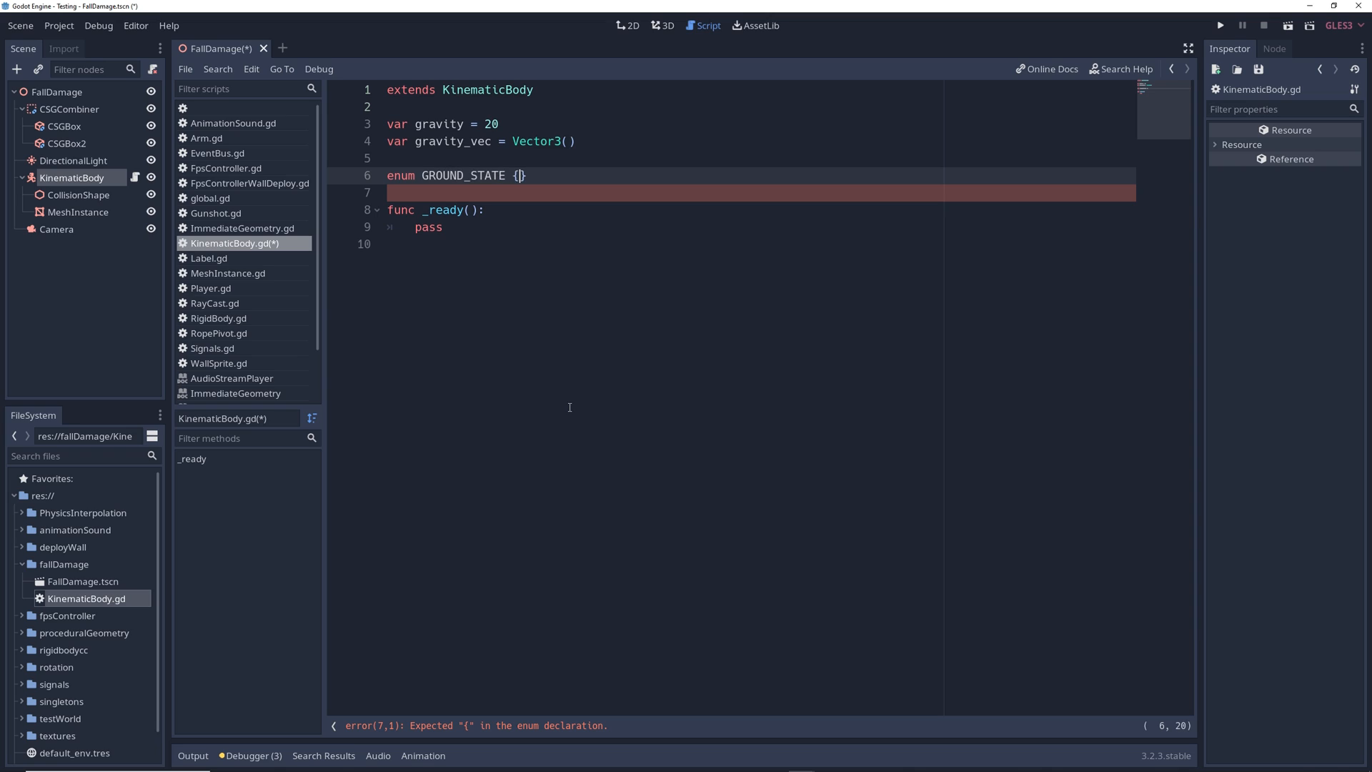
key("enter")
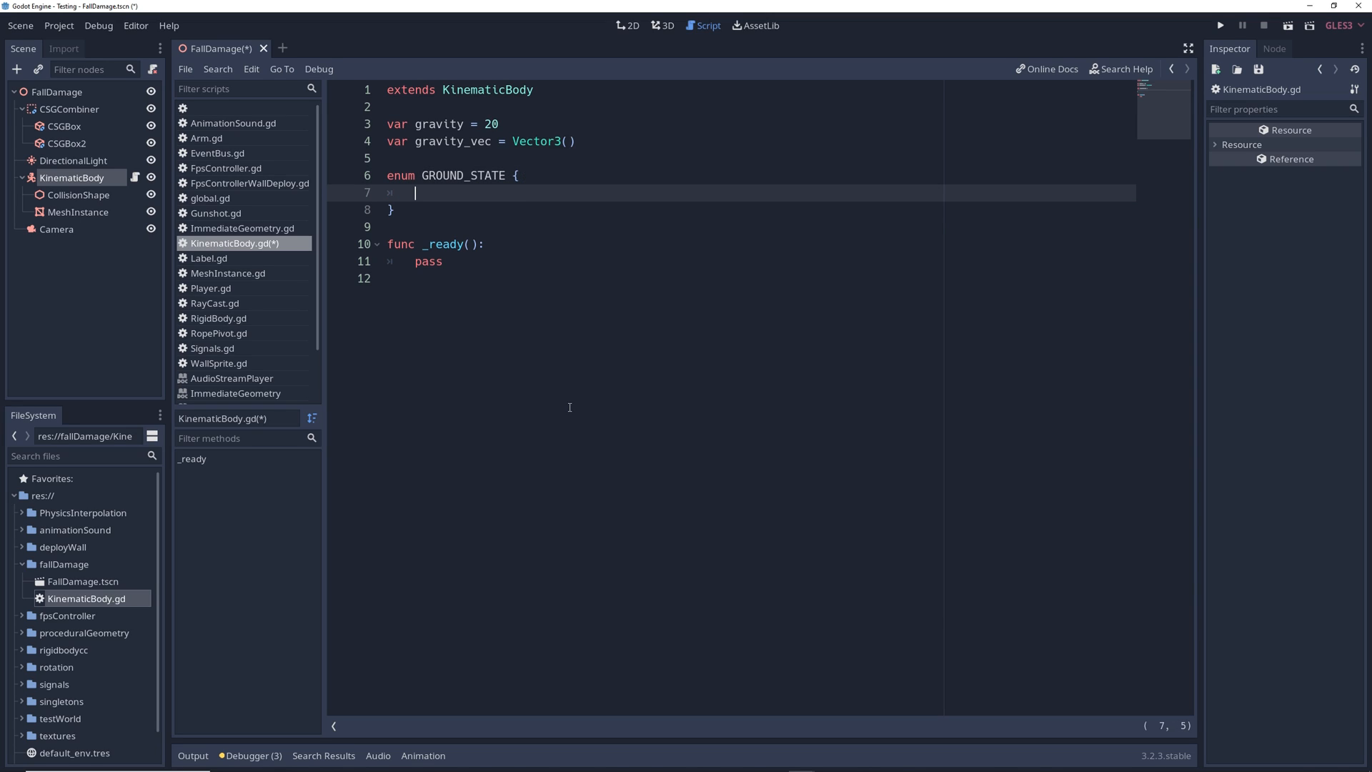
type("GROUNDED,")
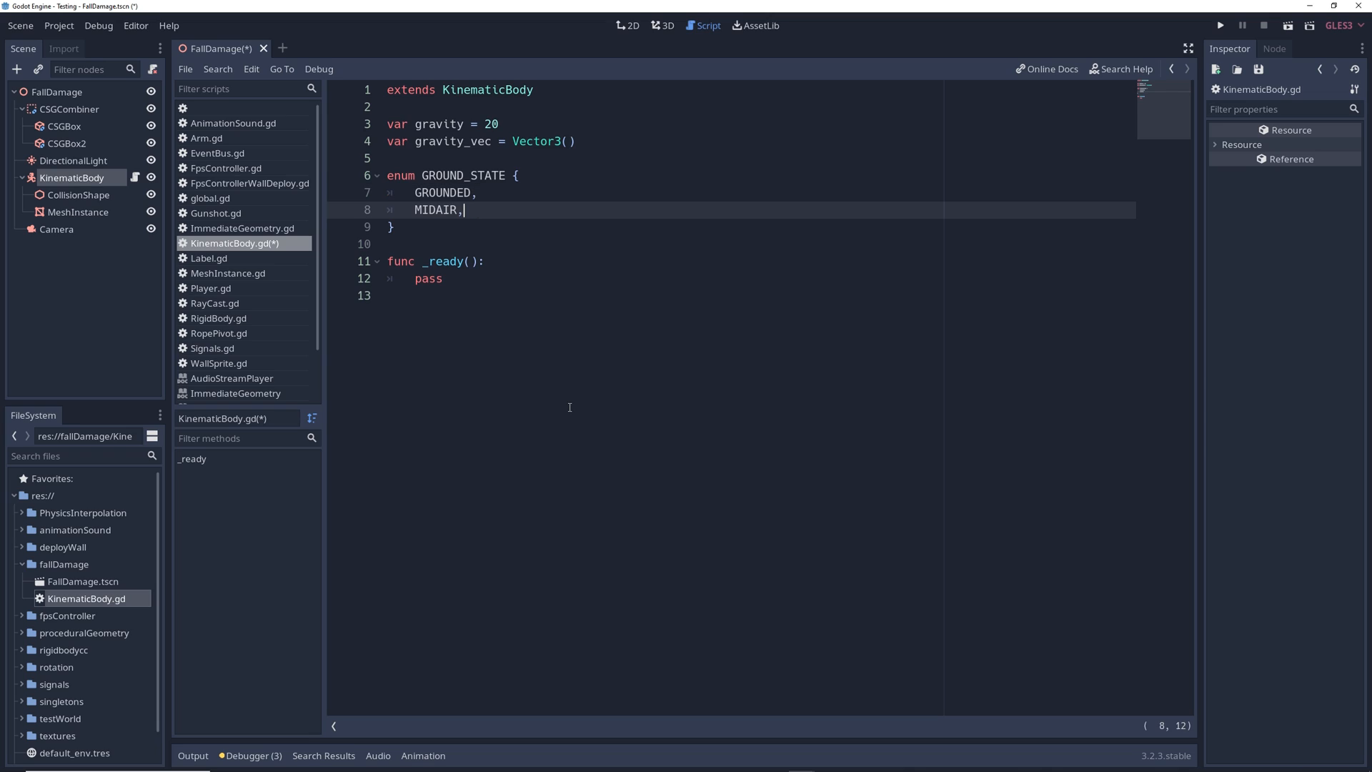
type("TOUCHDOWN")
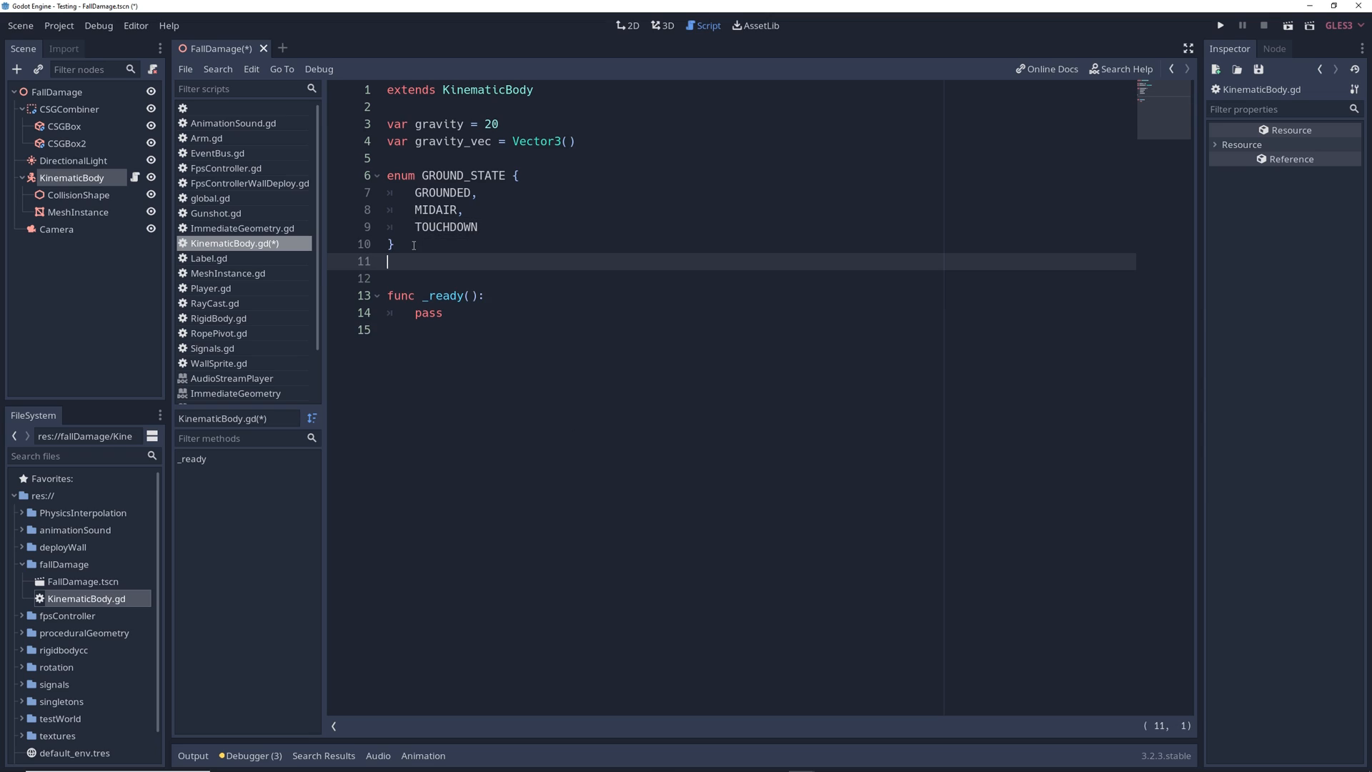
type("var player_state = GROUND_STATE.GROUNDED")
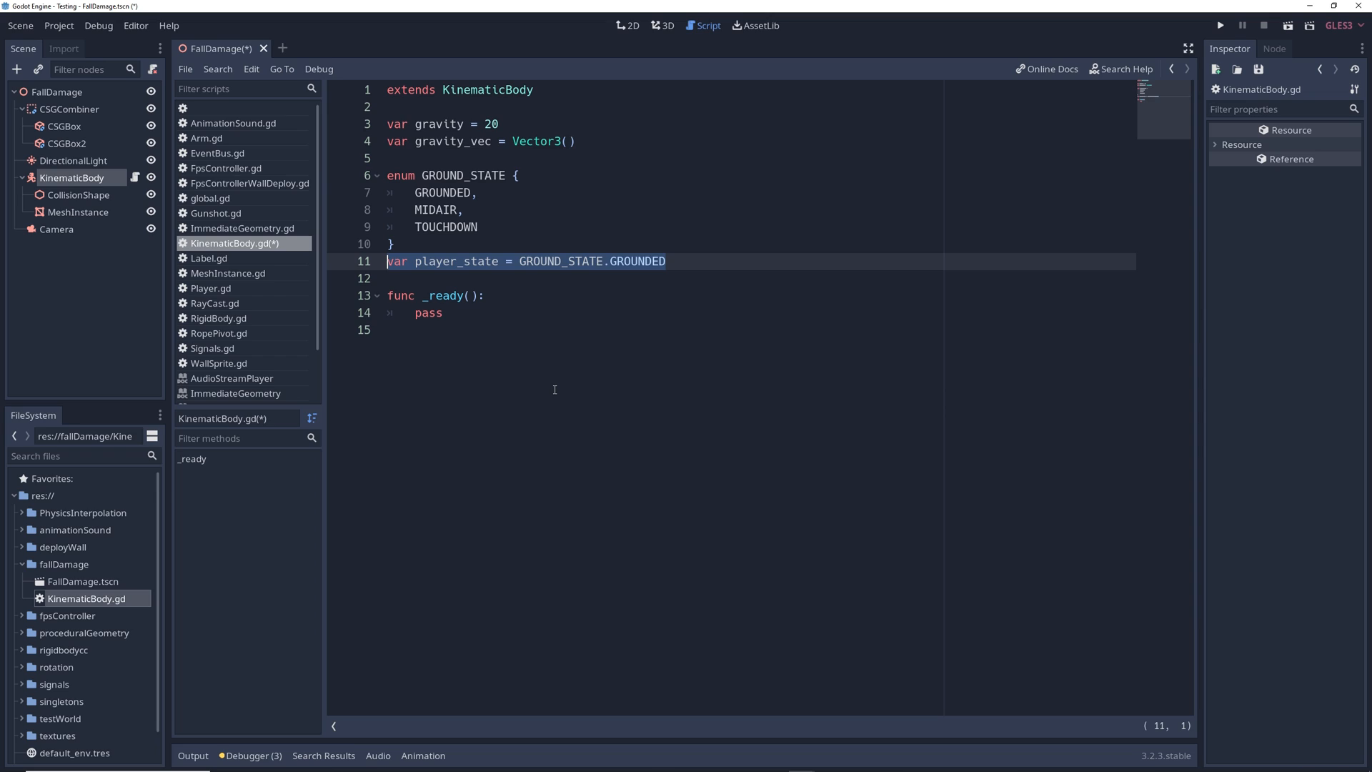
type("func _physics_process(delta):")
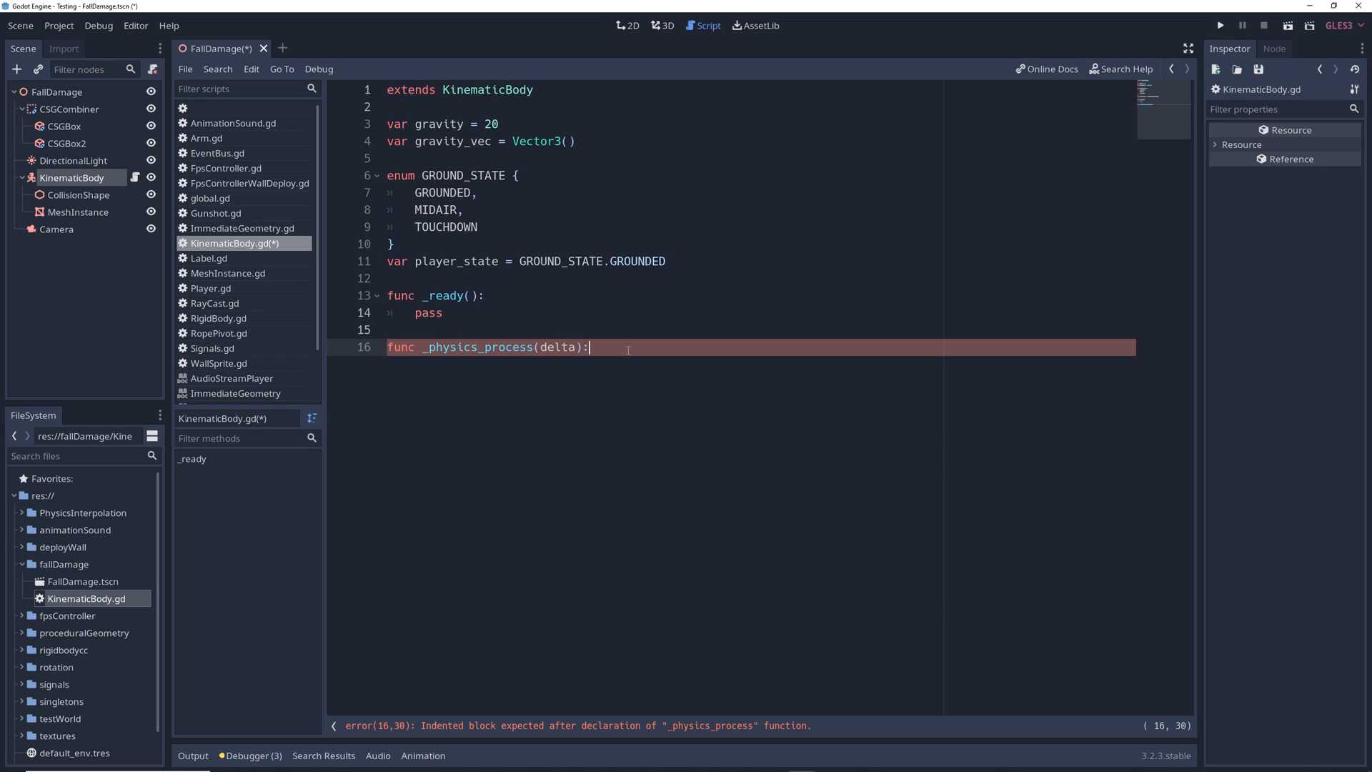
Match player_state: GROUNDED sets gravity_vec to zero, MIDAIR adds Vector3.DOWN * gravity * delta.
type("match player_state:")
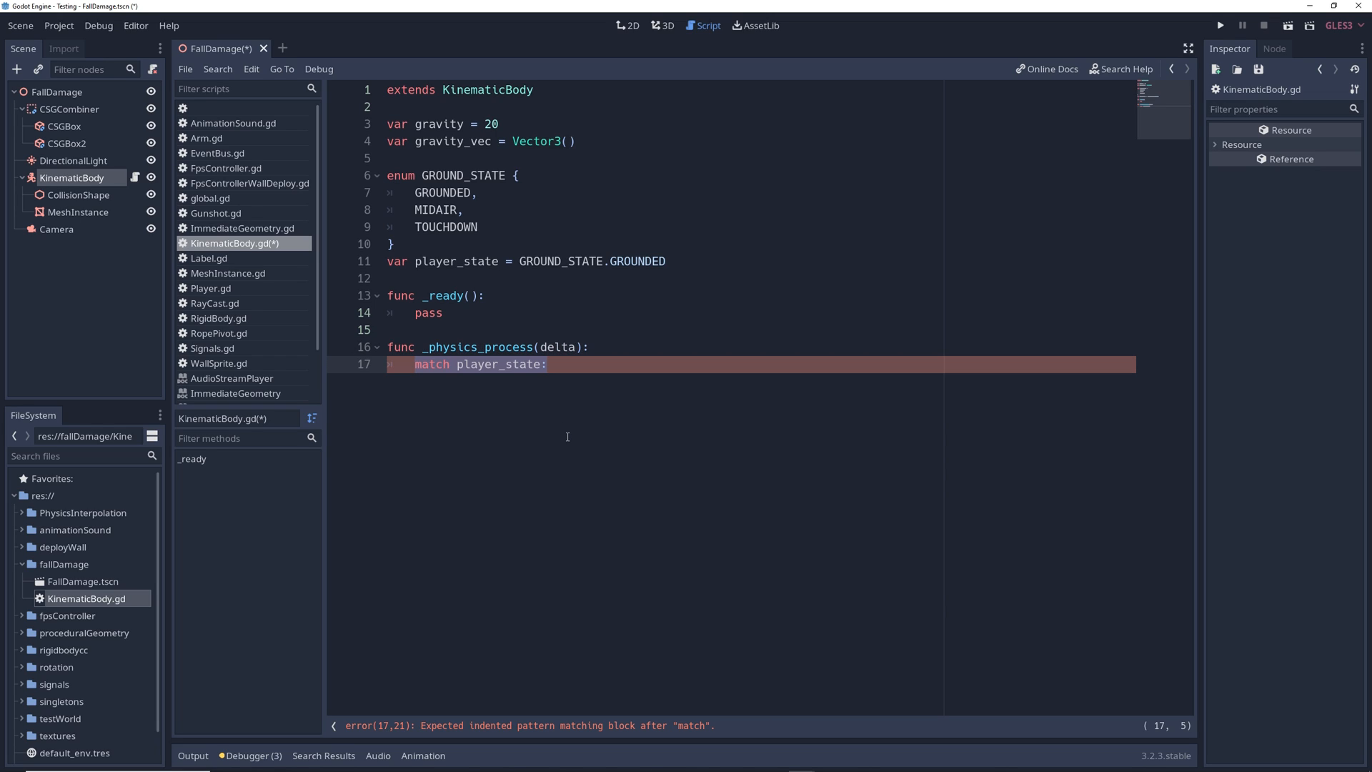
key("enter")
type("GROUND_STATE.GROUNDED:")
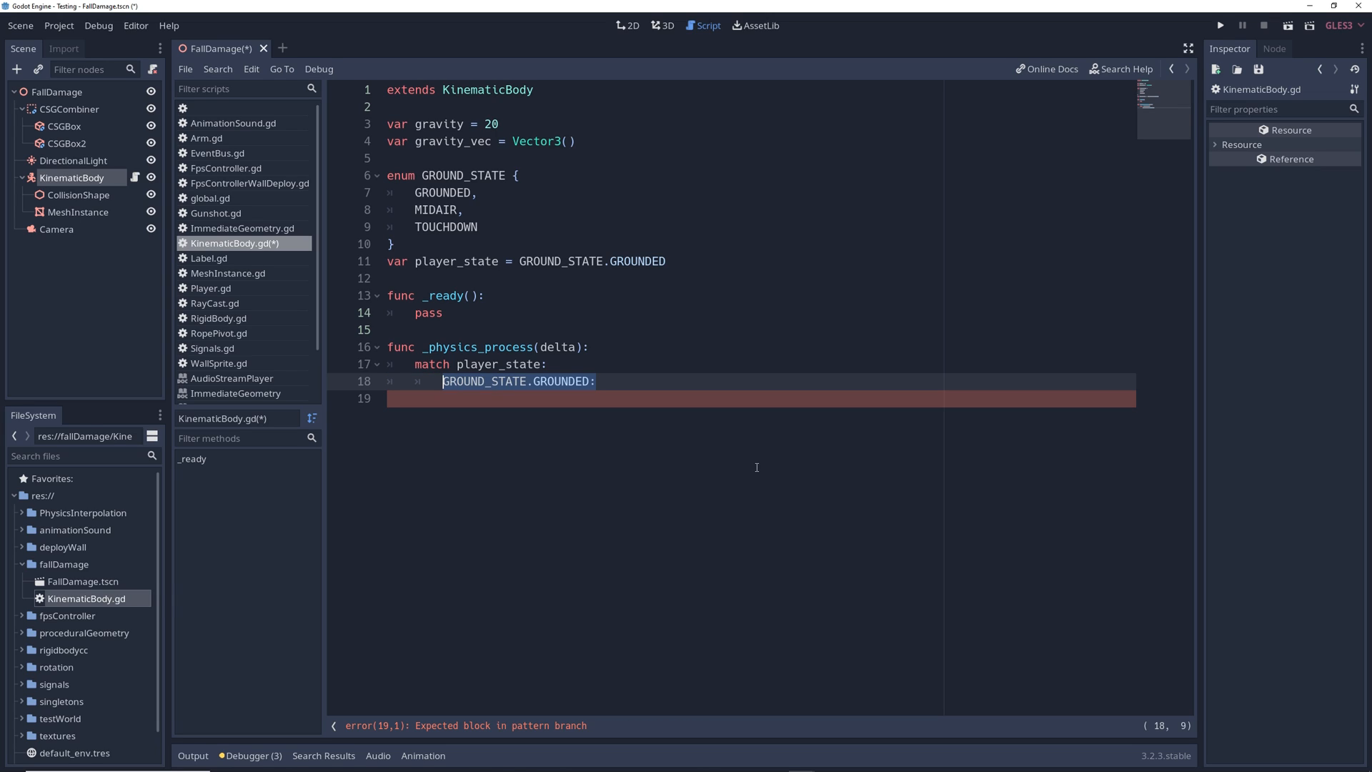
type("gravity_vec = Vector3.ZERO")
type("player_state = GROUND_STATE.MIDAIR")
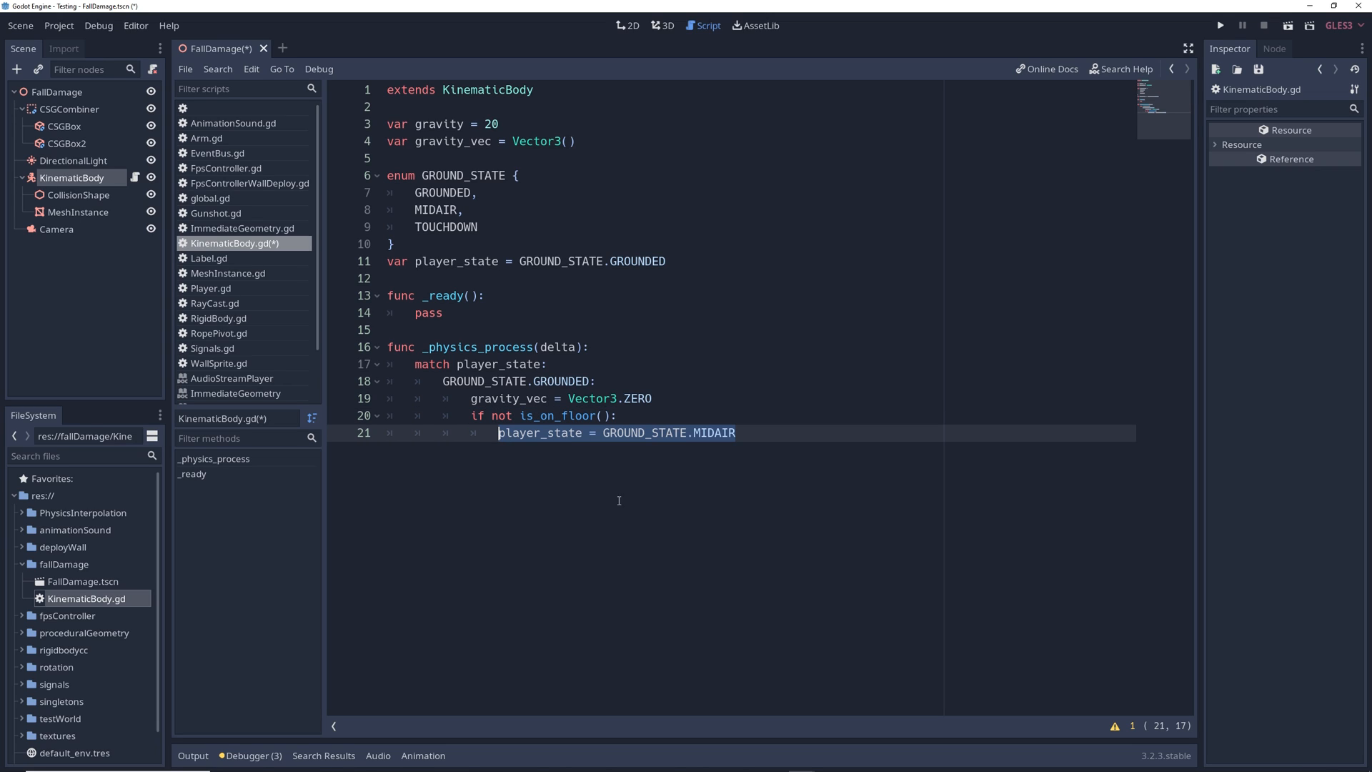
mouse_move(816, 565)
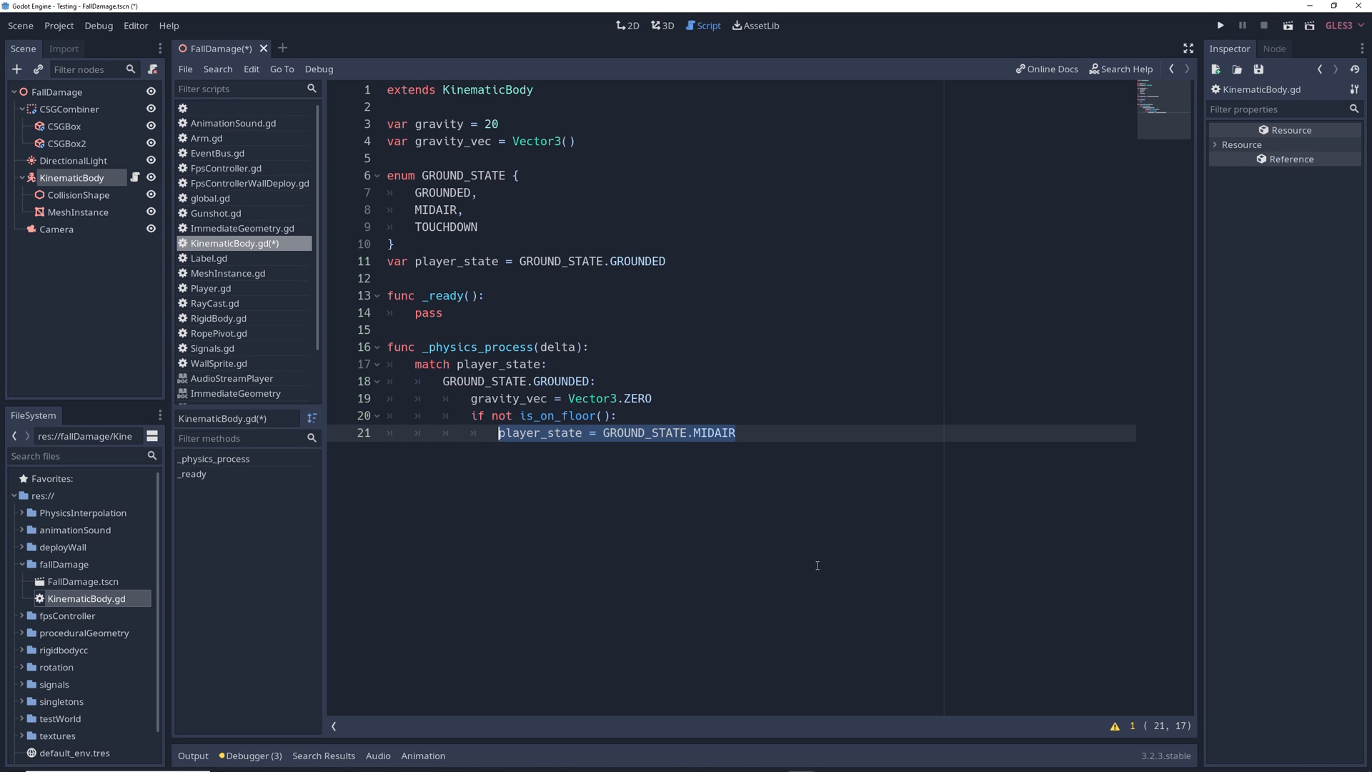
type("GROUND_STATE.MIDAIR:")
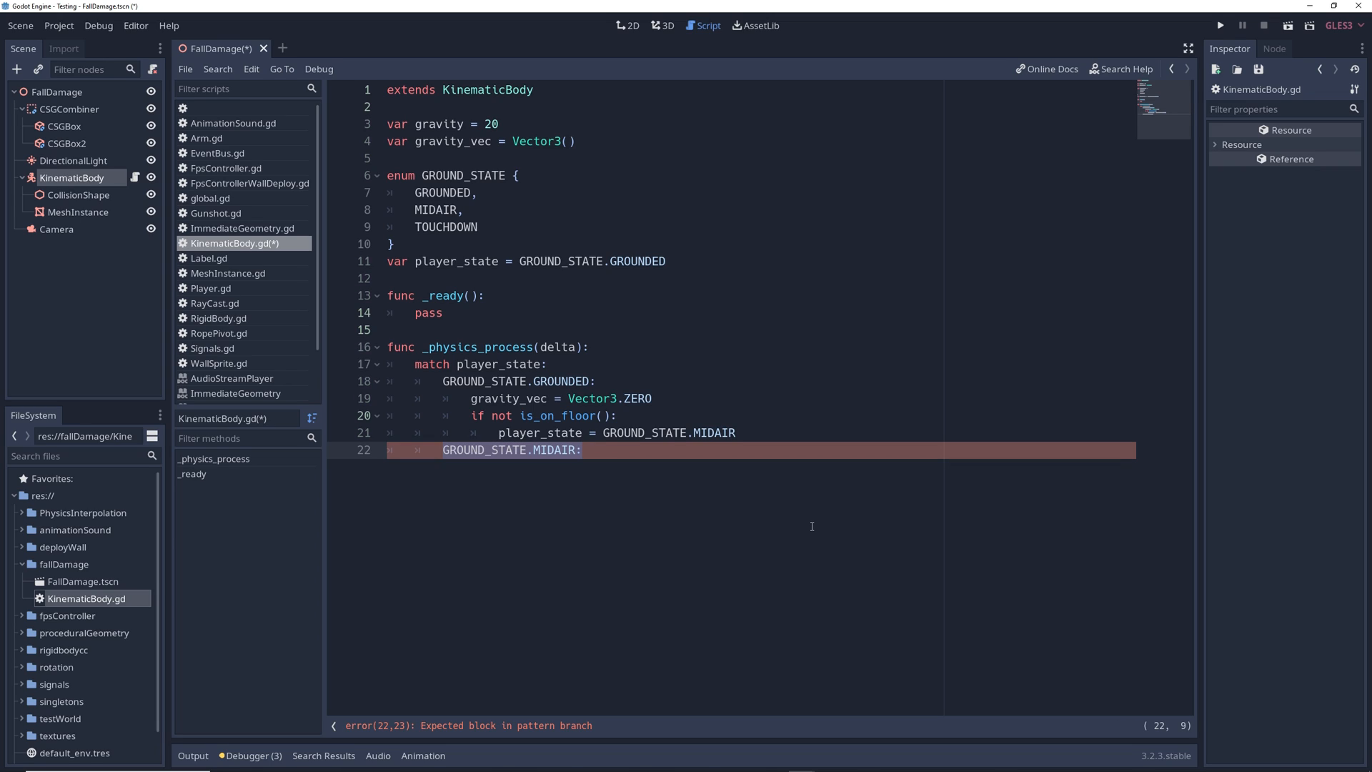
type("gravity_vec += Vector3.DOWN * gravity * delta")
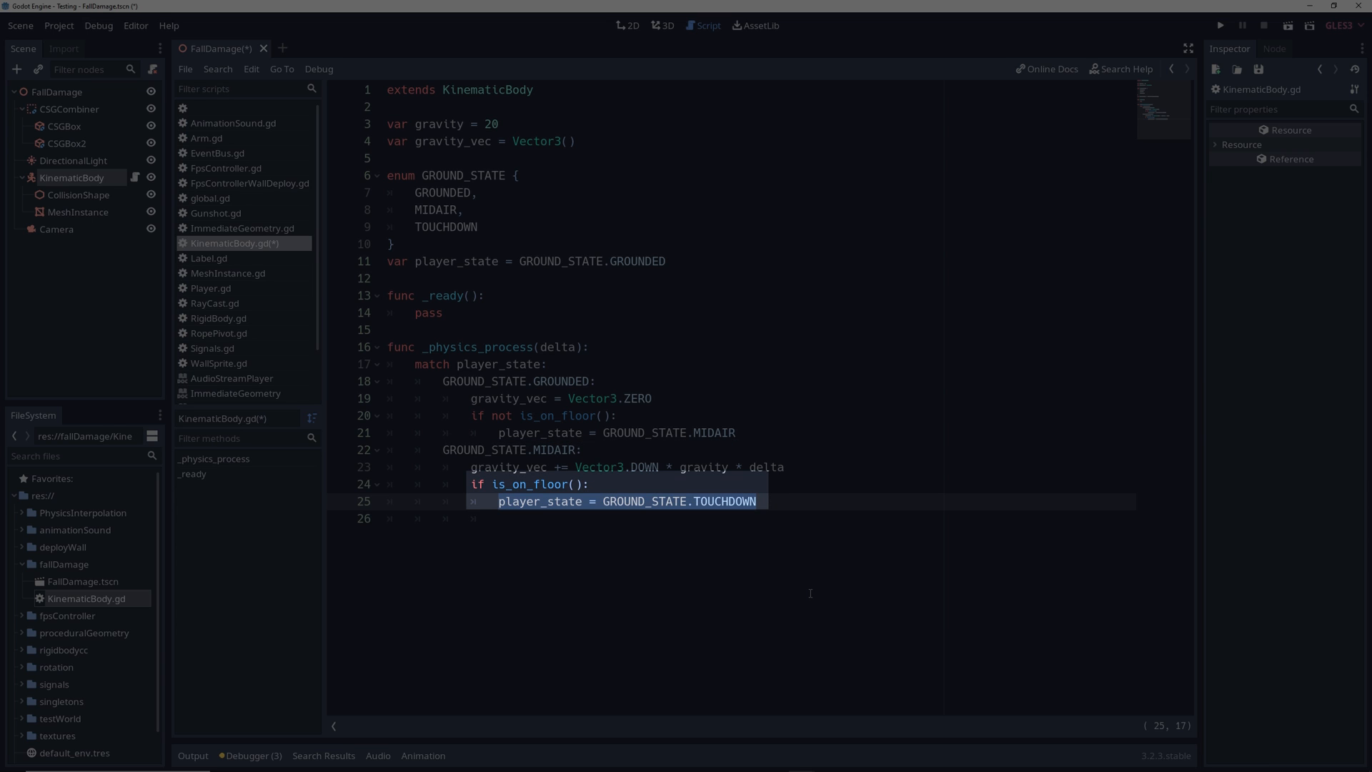
Add a TOUCHDOWN branch printing "fall damage taken" when gravity_vec.length() >= 20.
type("GROUND_STATE.TOUCHDOWN:")
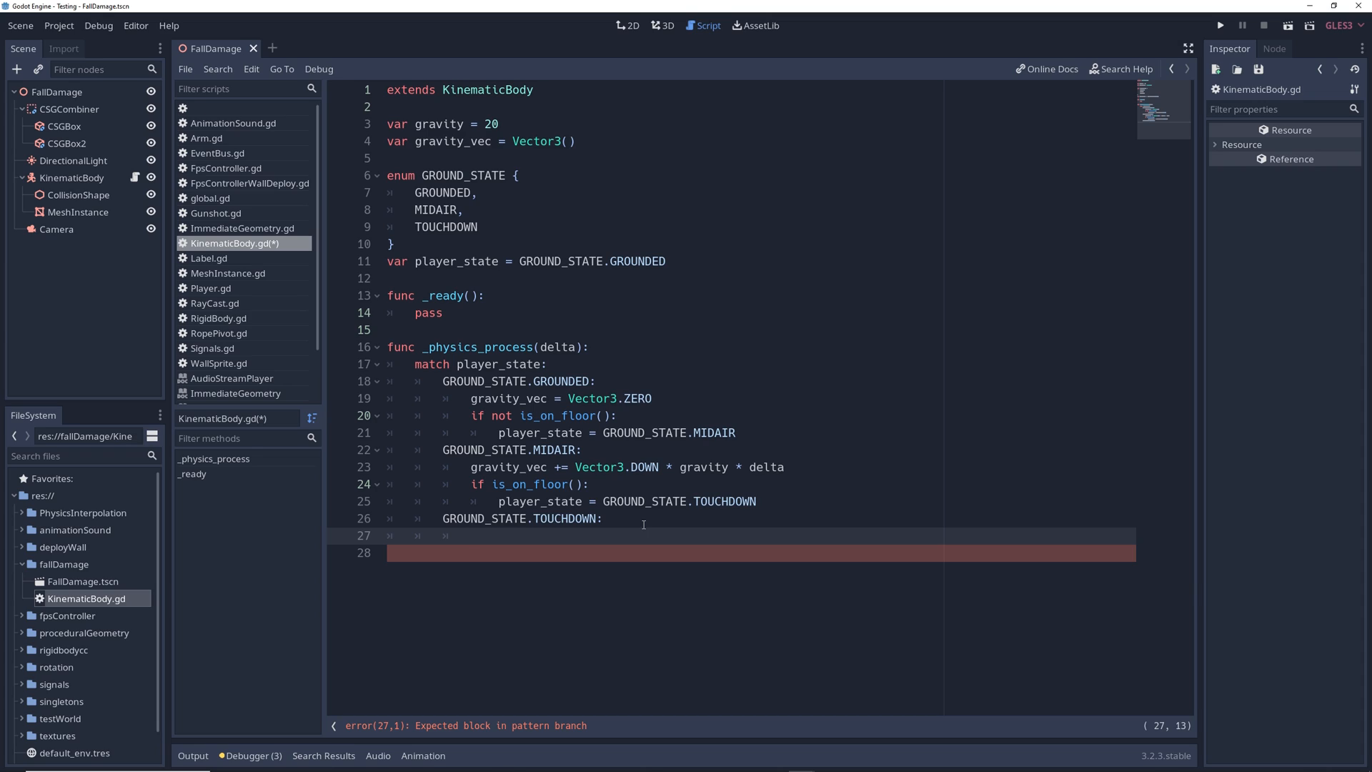
type("if gravity_vec.lenght() >= 20:")
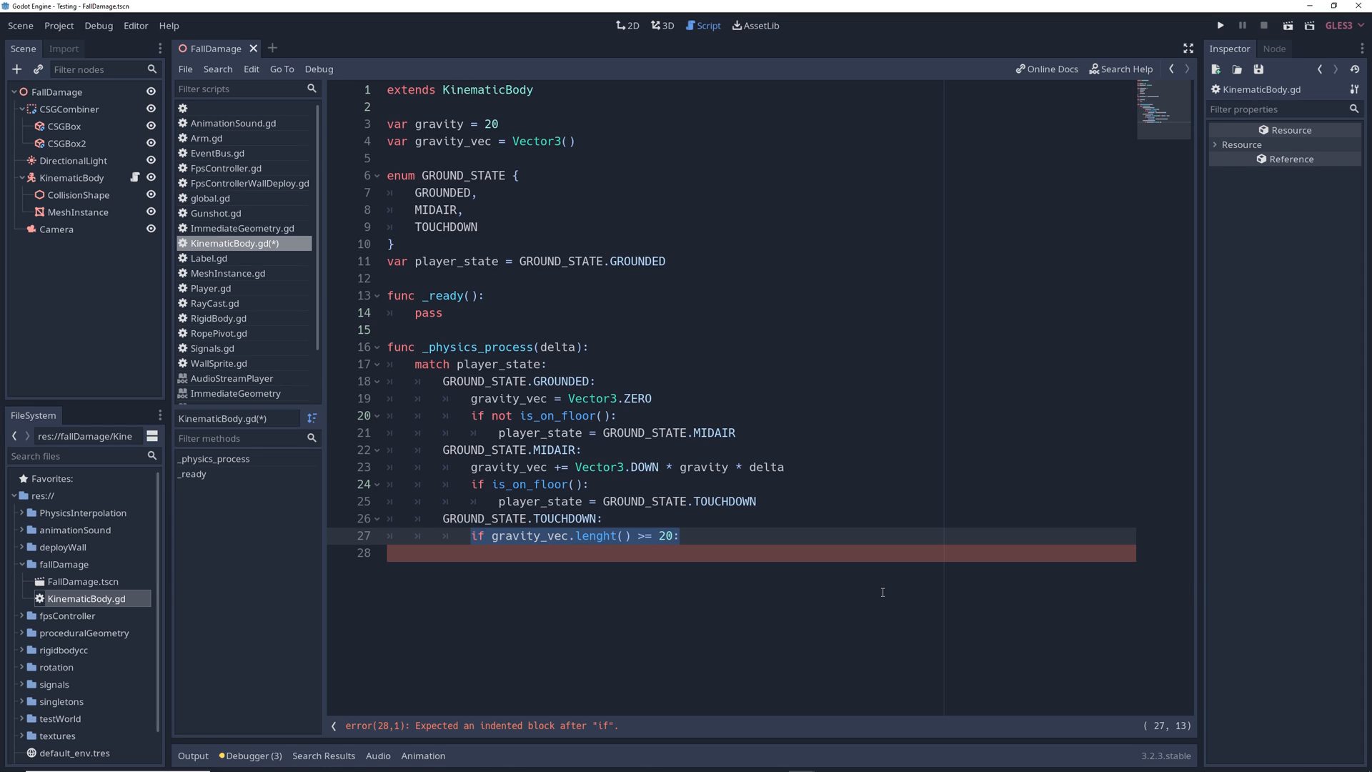
type("print(\"fall damage taken\")")
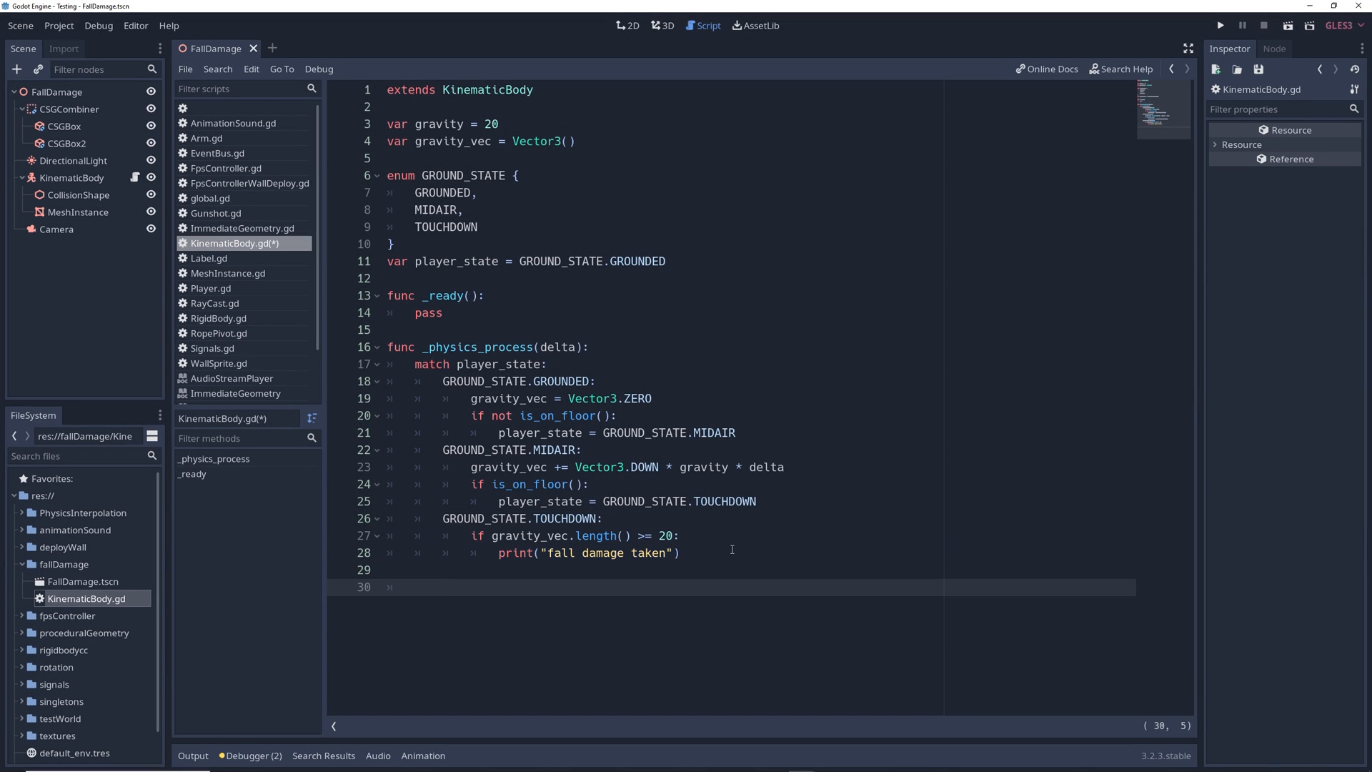
Call move_and_slide_with_snap(gravity_vec, Vector3.DOWN, Vector3.UP), then test-run and stop the scene.
type("move_and_slide_with_snap(gravity_vec, Vector3.DOWN, Vector3.UP)")
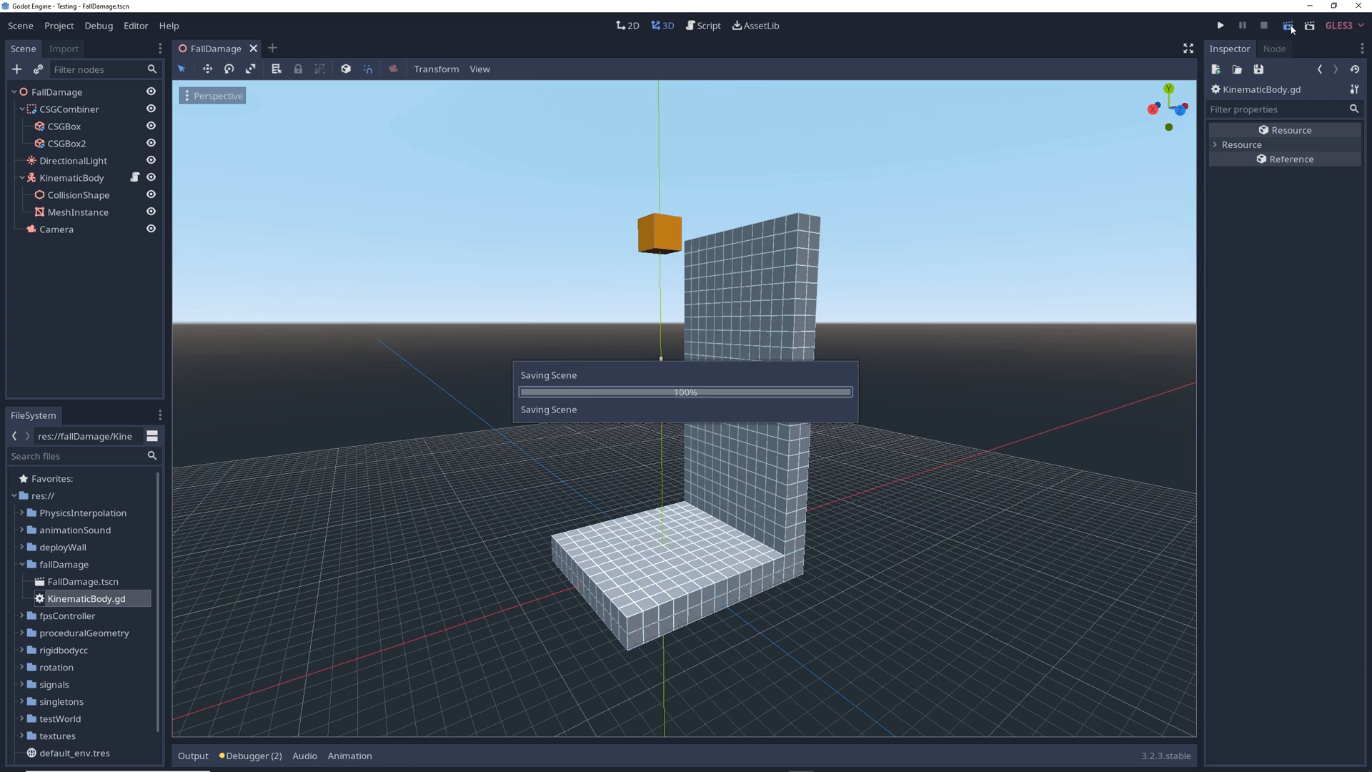
left_click(1220, 24)
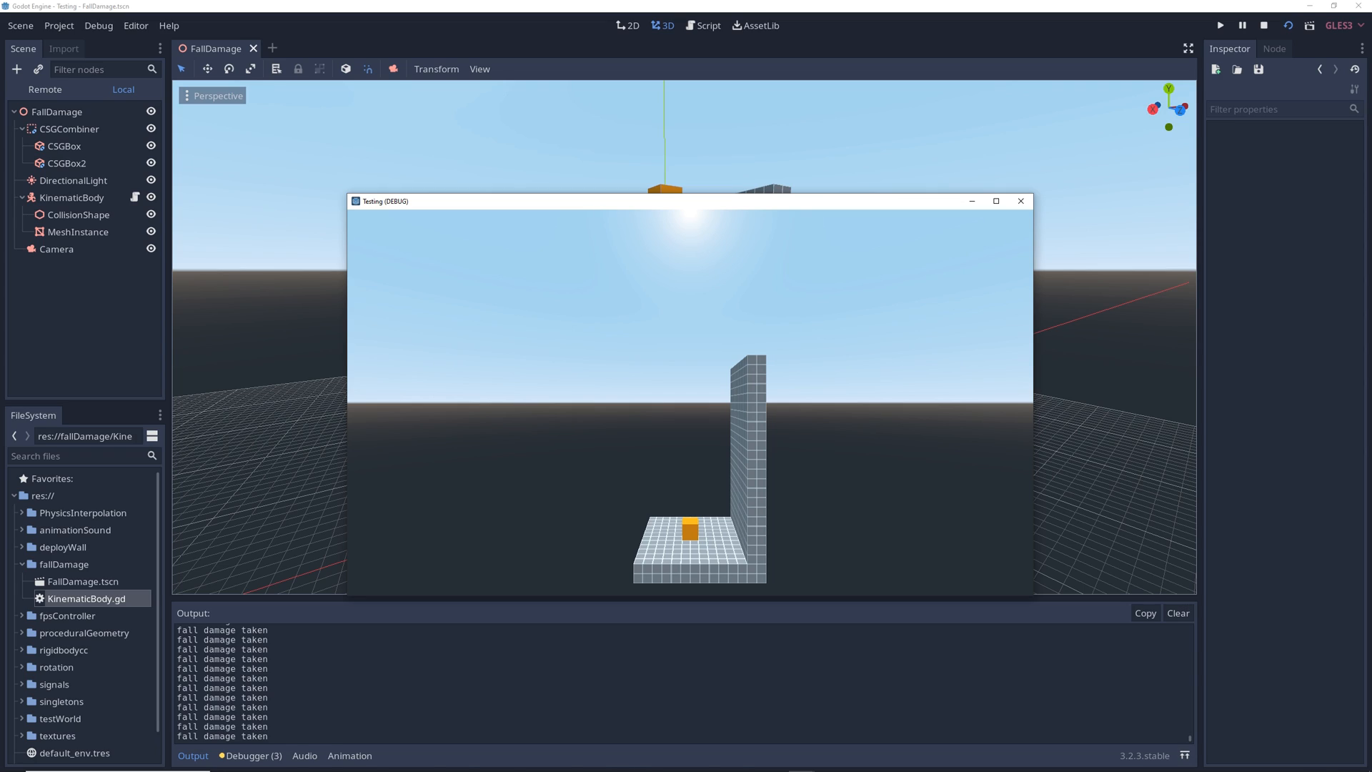
left_click(707, 26)
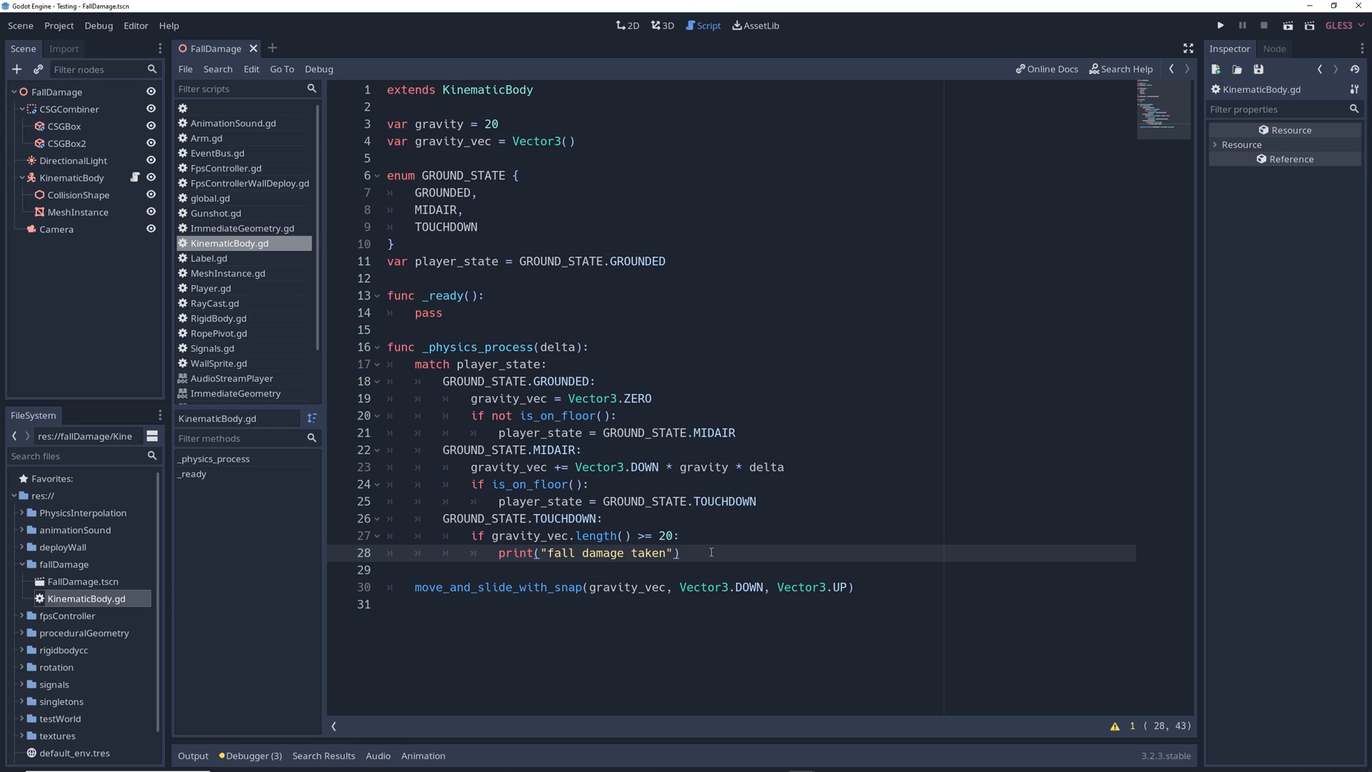
Set player_state back to GROUND_STATE.GROUNDED in TOUCHDOWN and test-run the scene.
type("player_state = GROUND_STATE.GROUNDED")
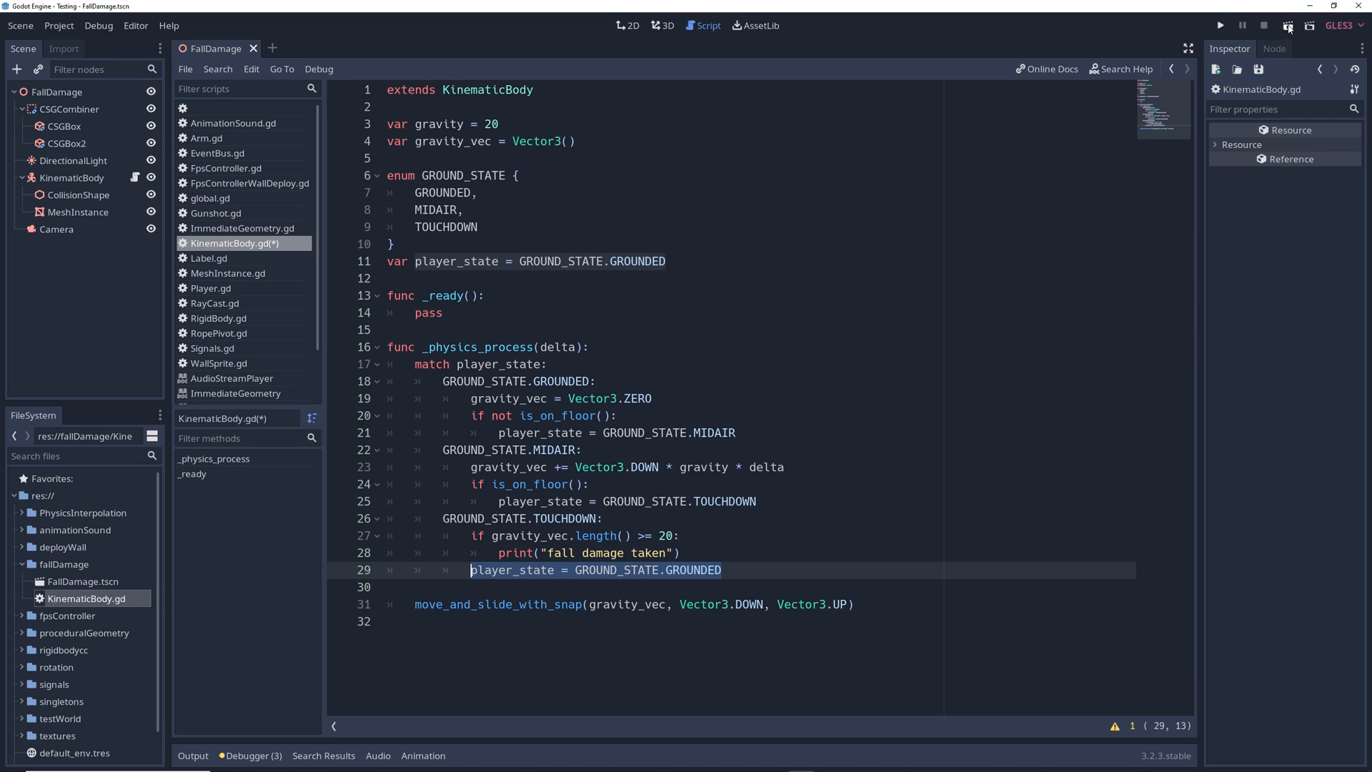
left_click(1219, 26)
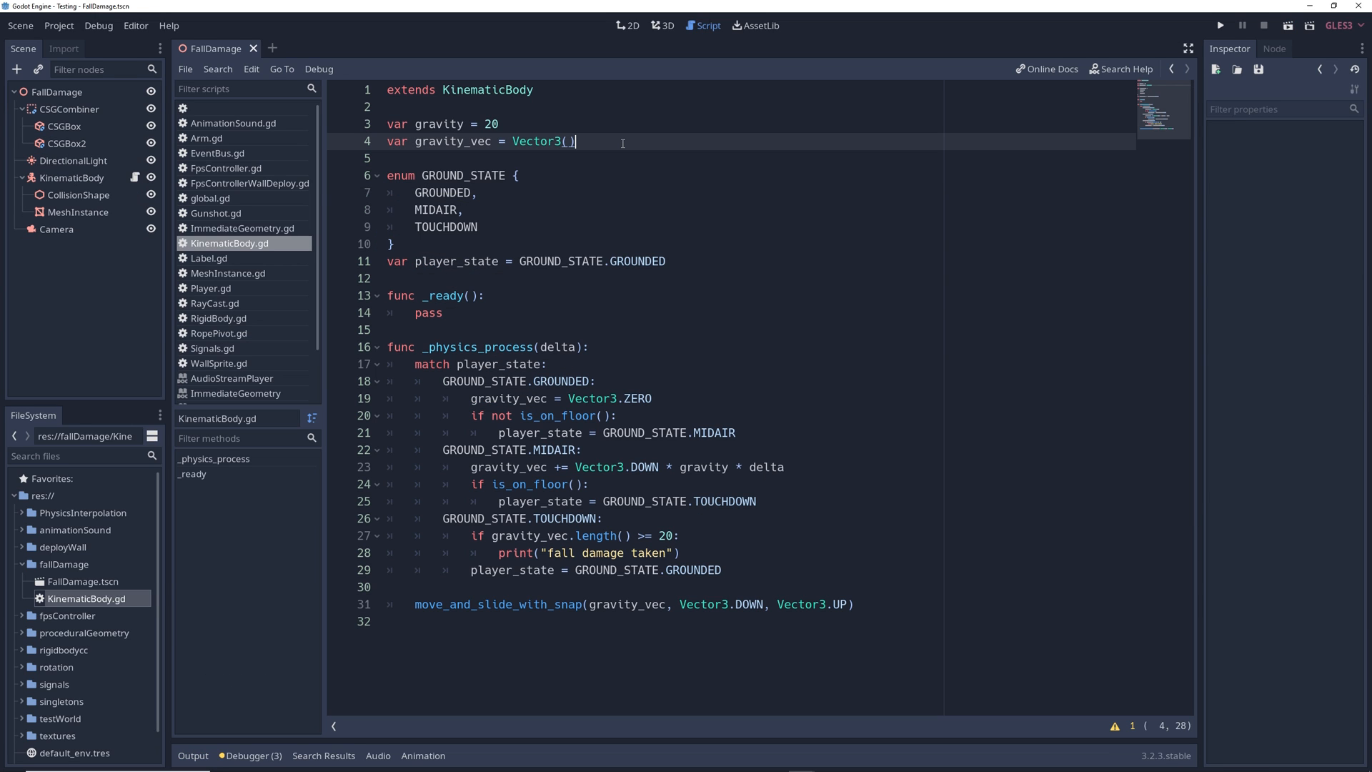
Declare health = 100, subtract 10 on hard landing, print health, and test-run.
type("var health = 100")
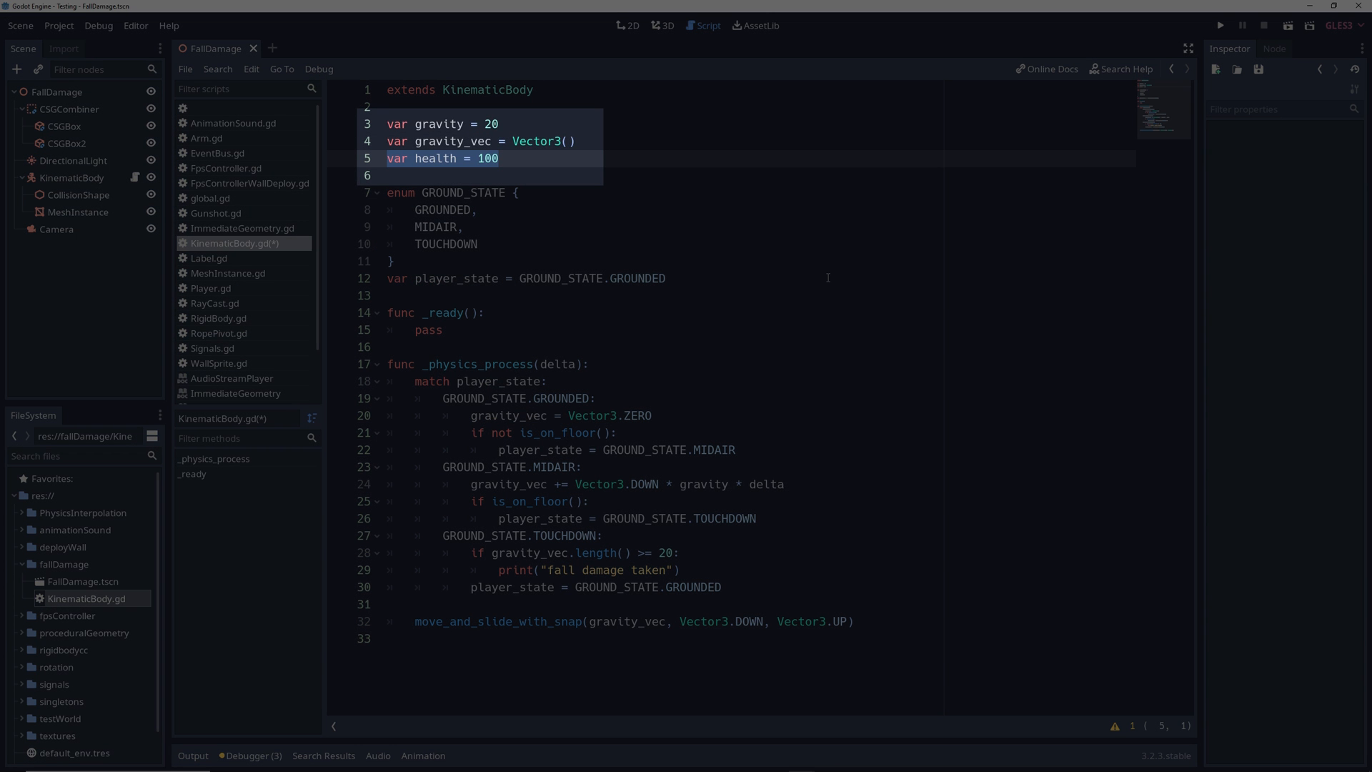
type("health -= 10")
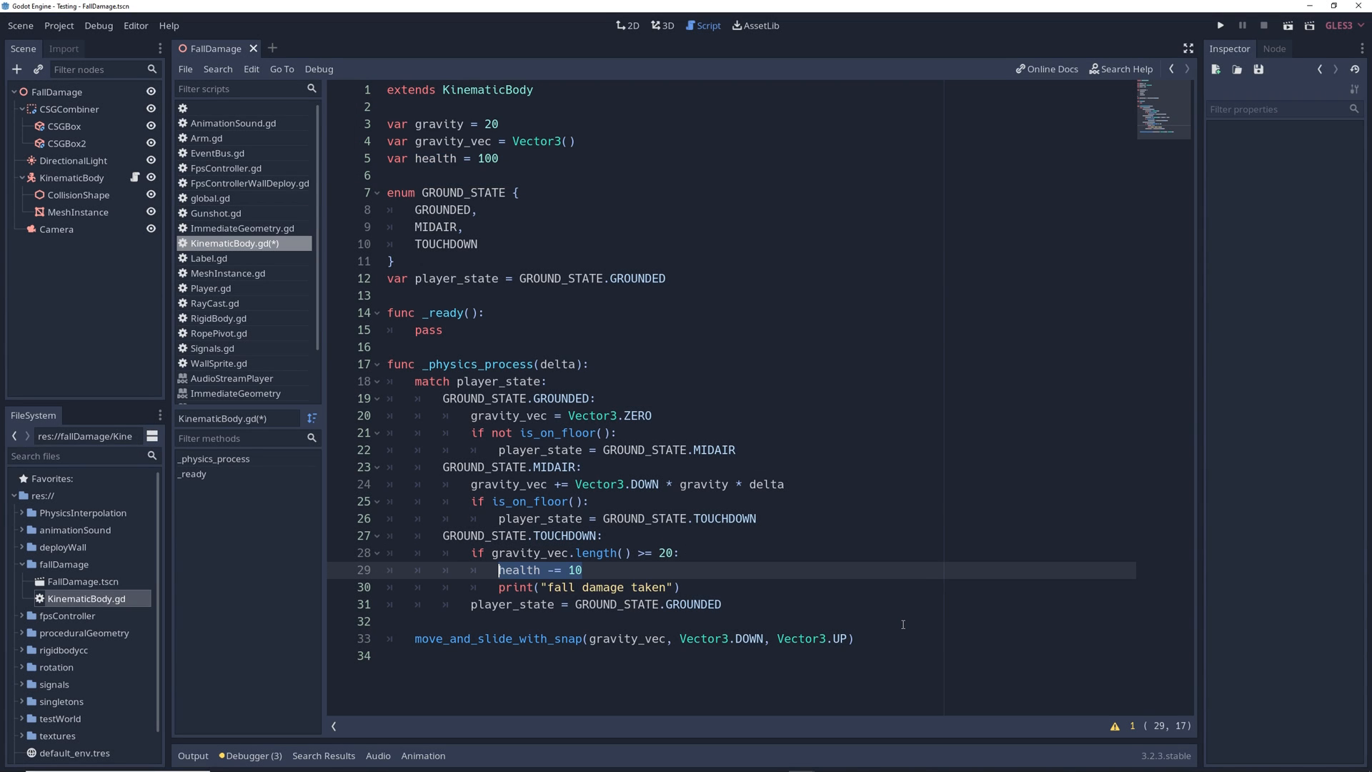
double_click(608, 587)
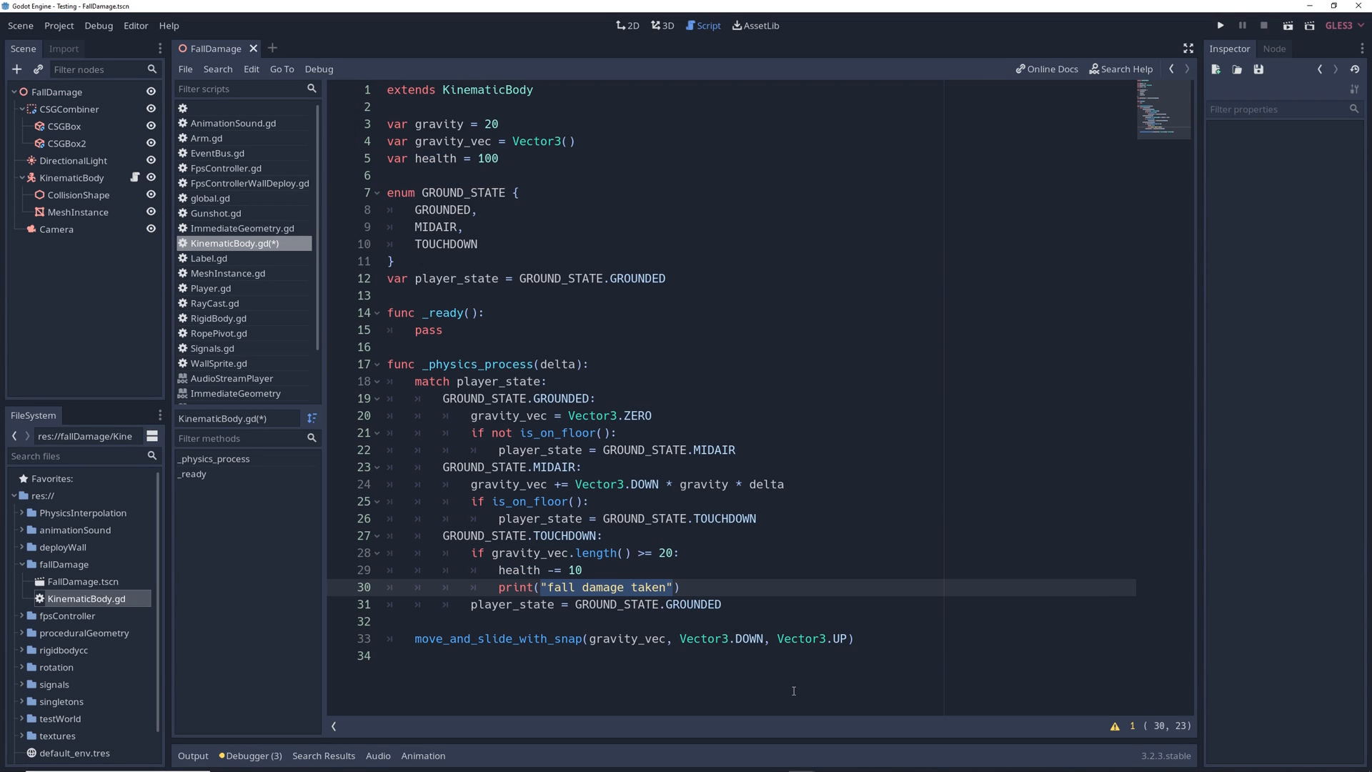
left_click(1219, 25)
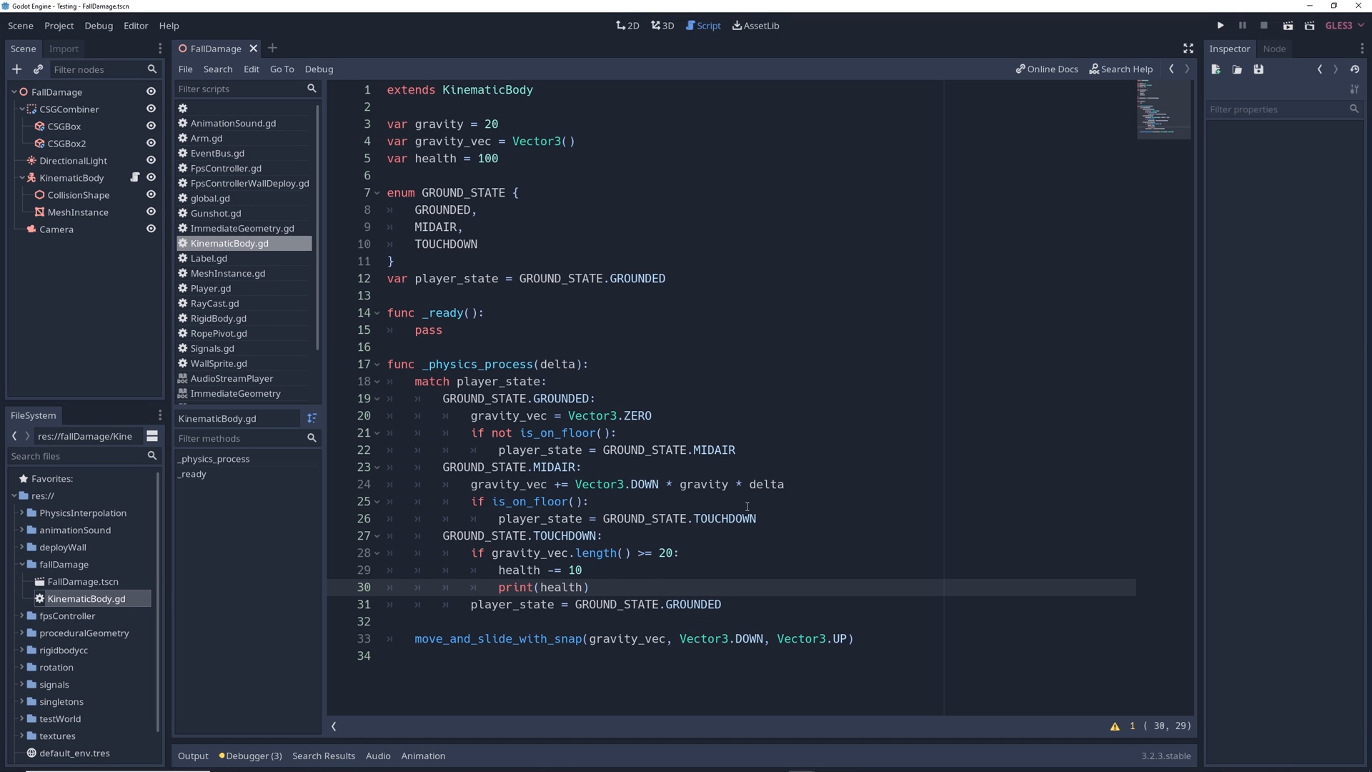
mouse_move(691, 547)
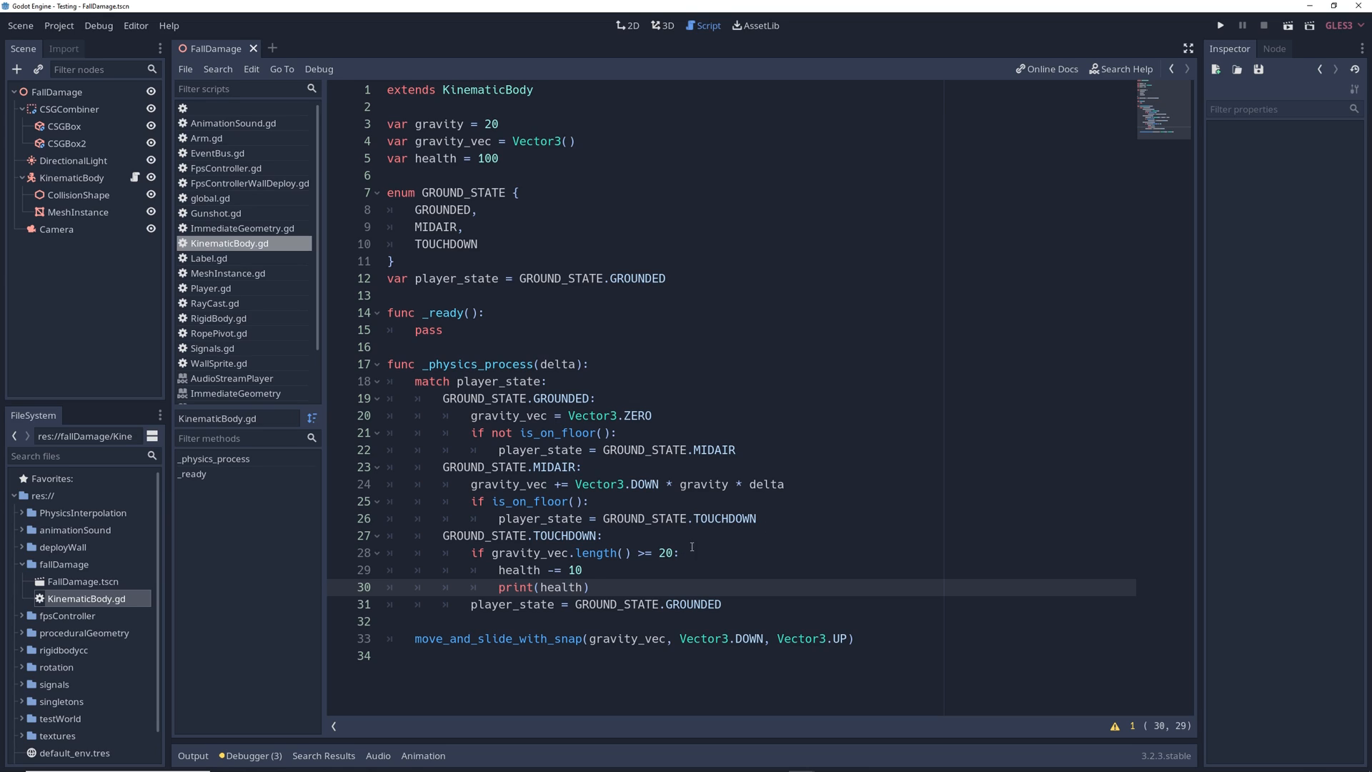
Replace the fixed 10 damage with gravity_vec.length() and run the scene again.
double_click(574, 570)
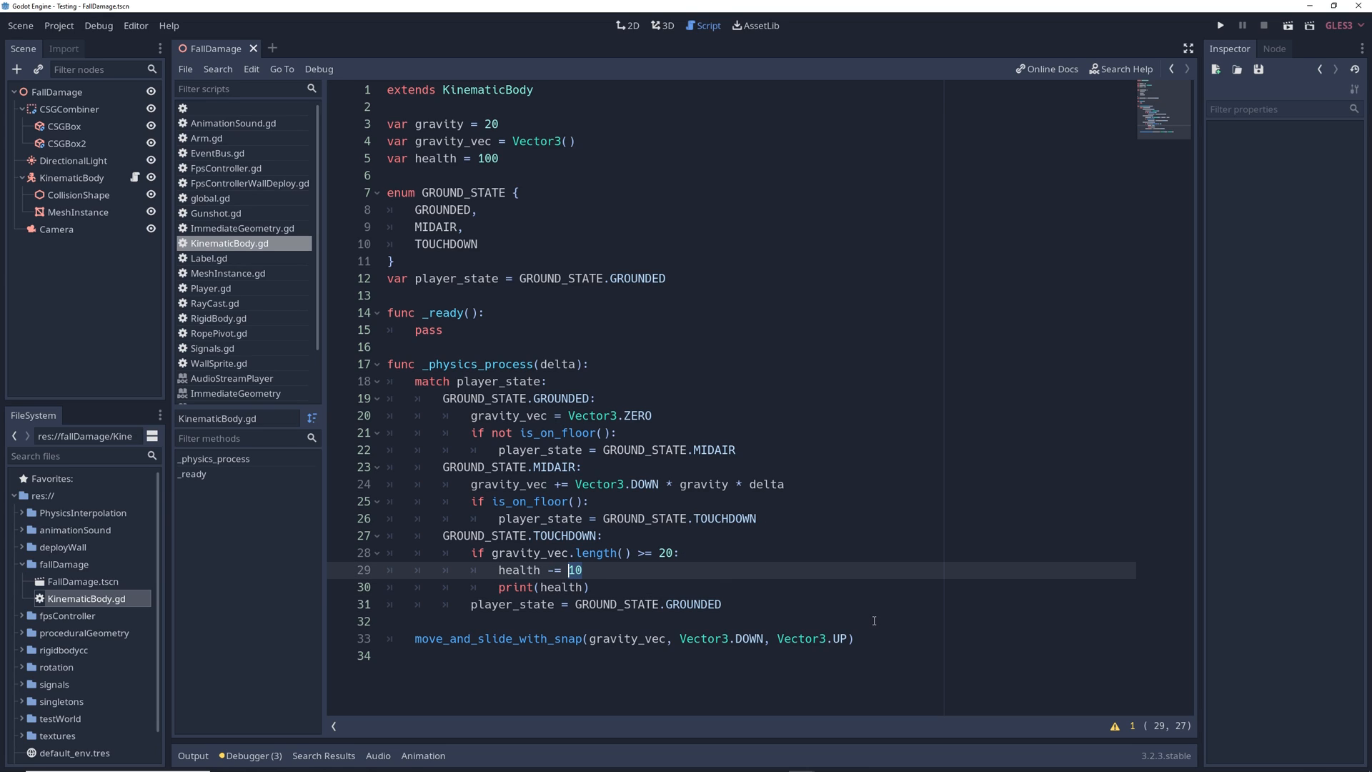
type("gravity_vec.length()")
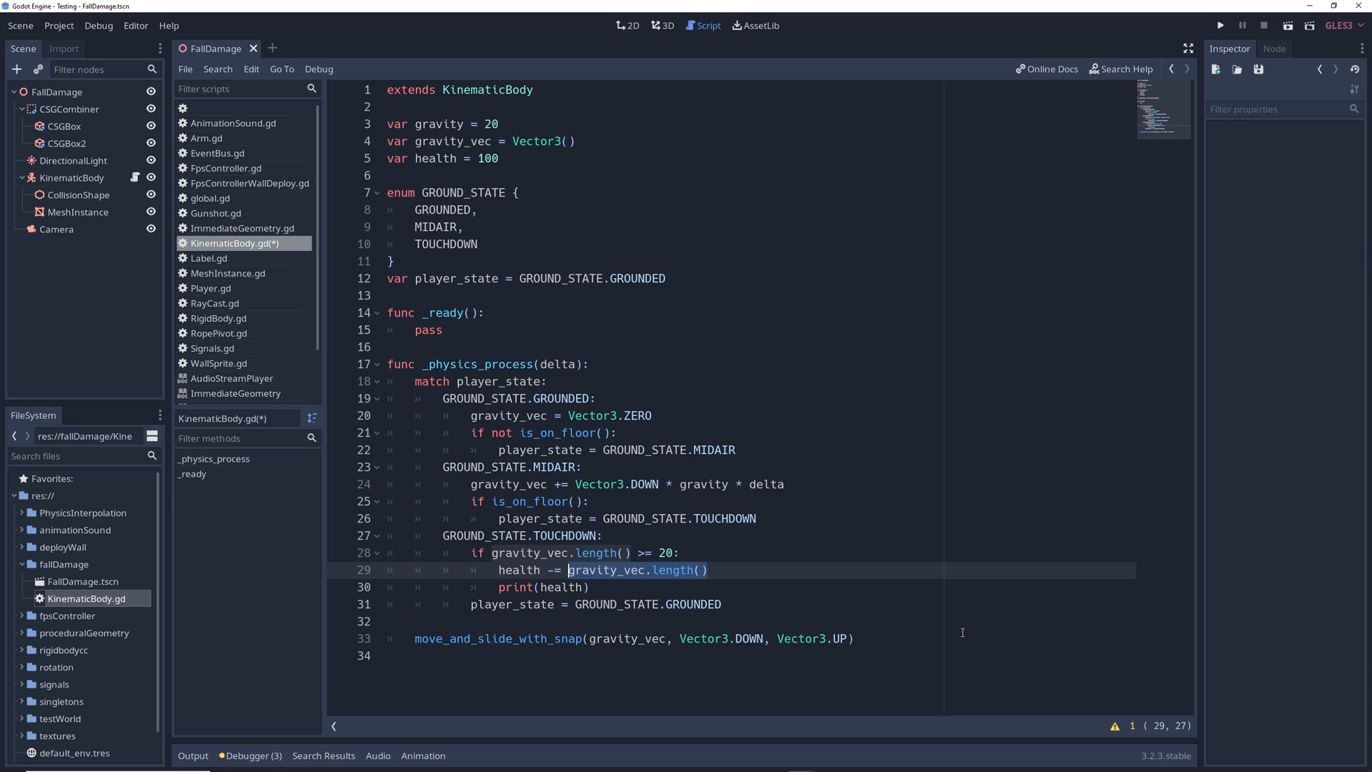
left_click(1219, 25)
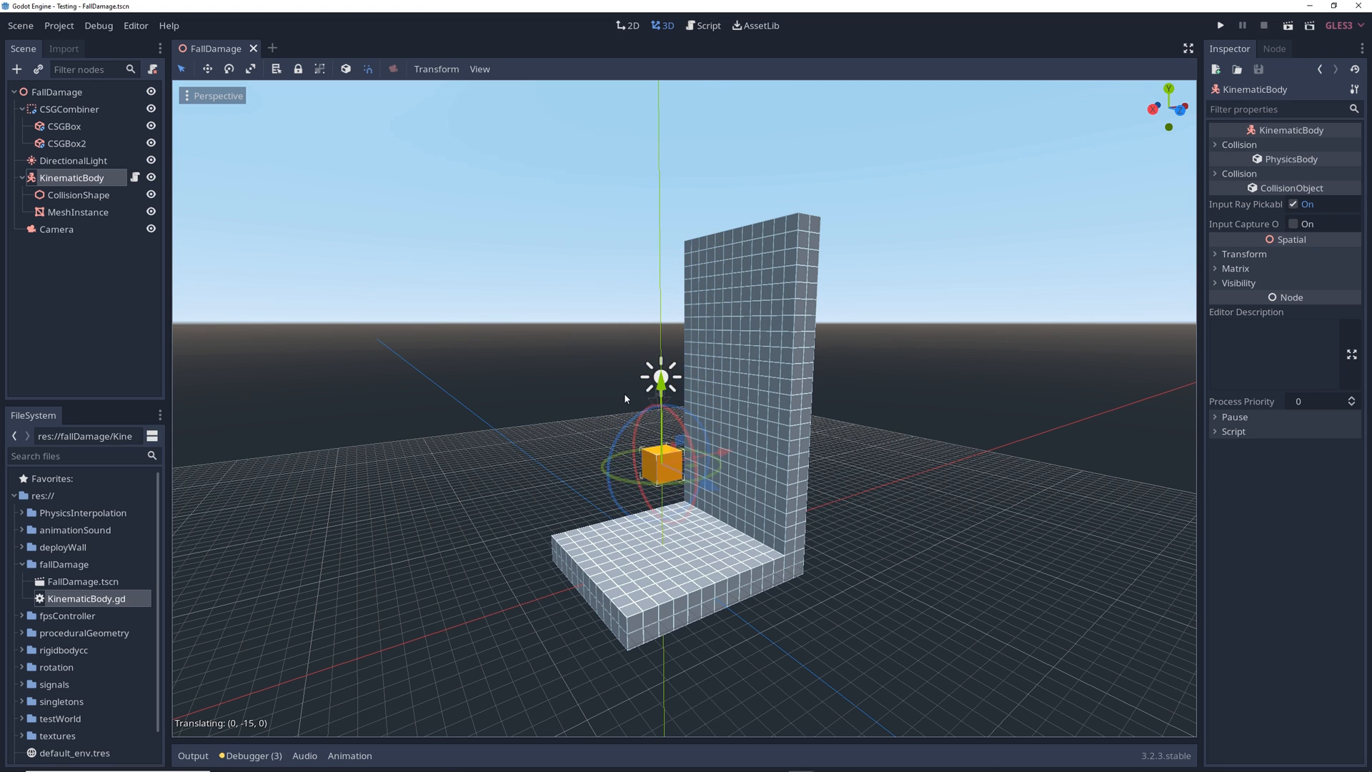
Run the FallDamage scene with Play Scene to check health loss on landing.
left_click(1218, 24)
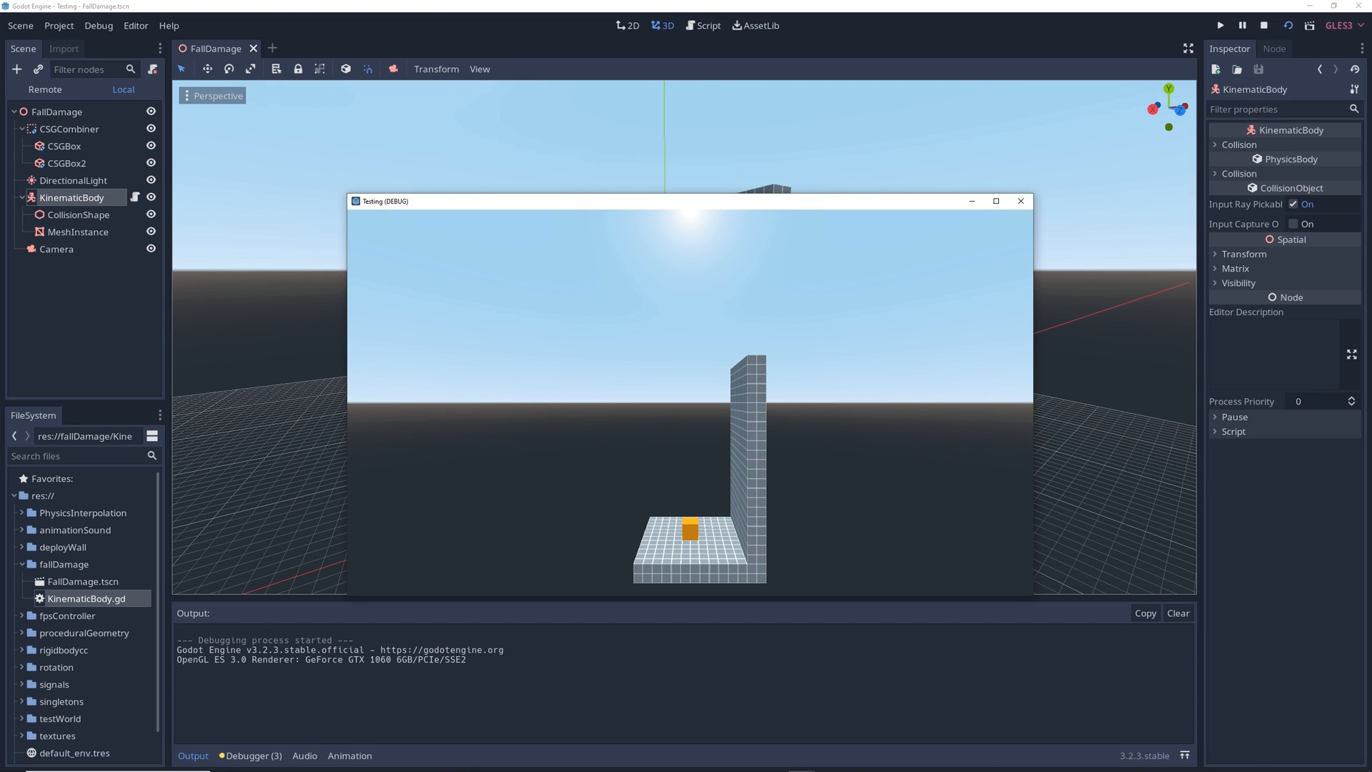